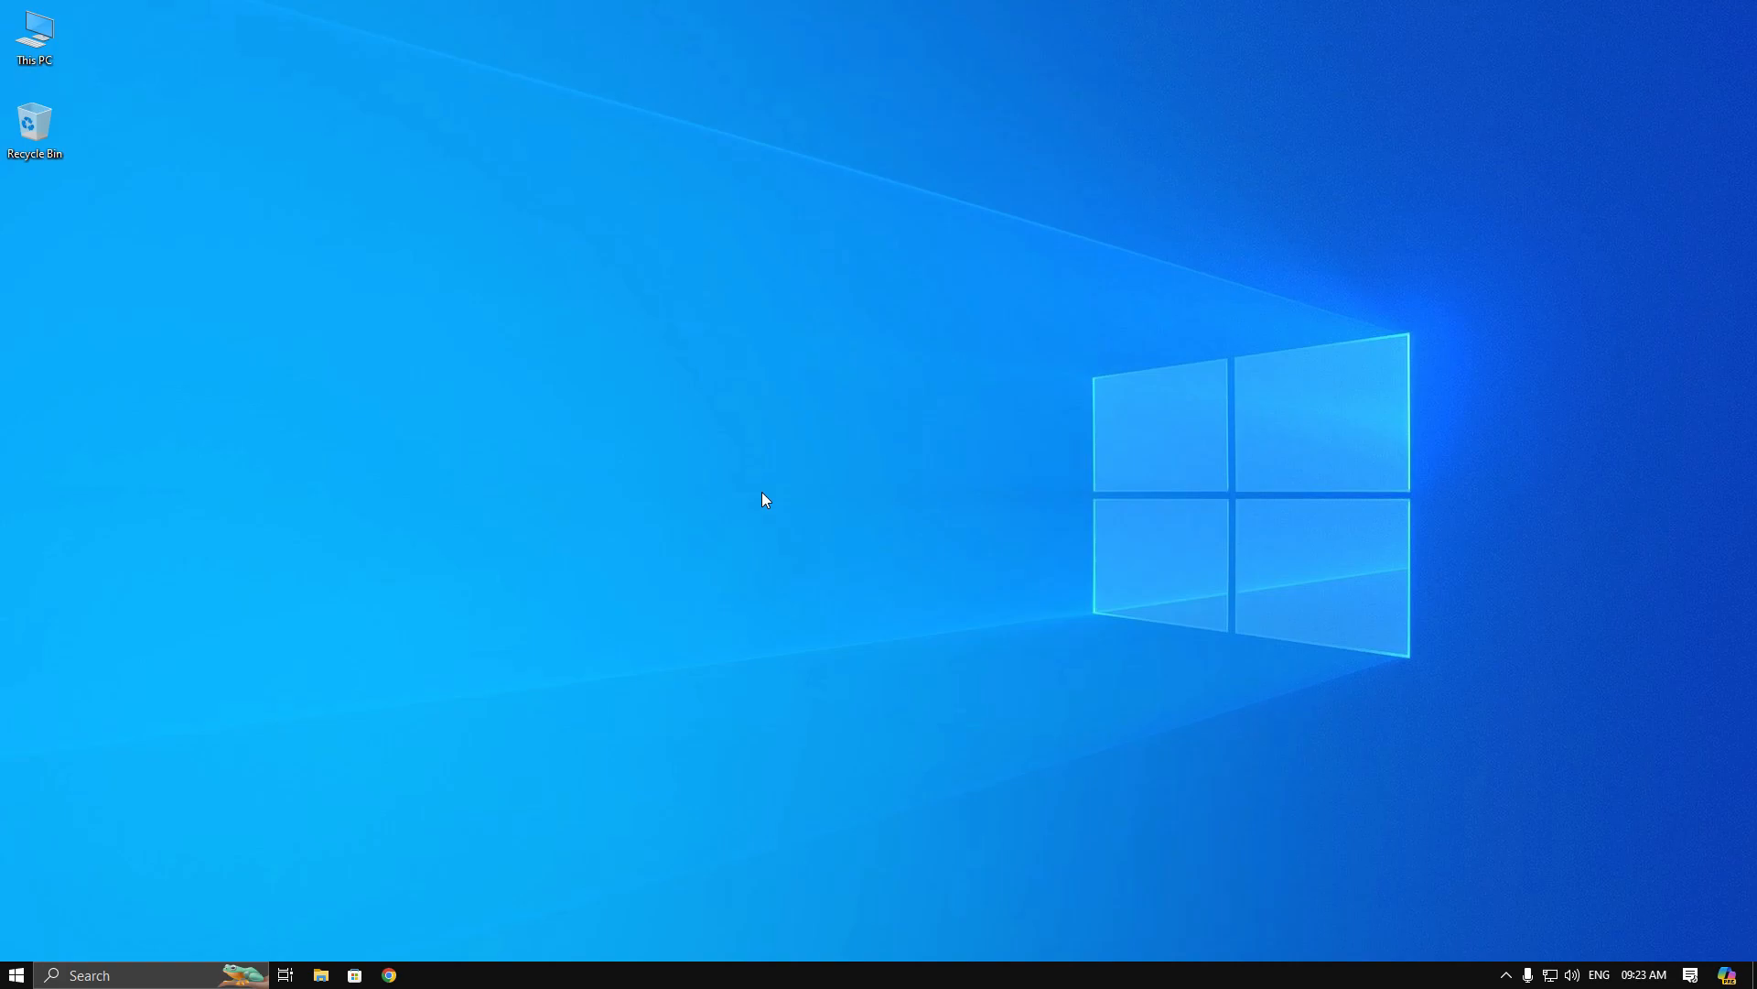
mouse_move(423, 973)
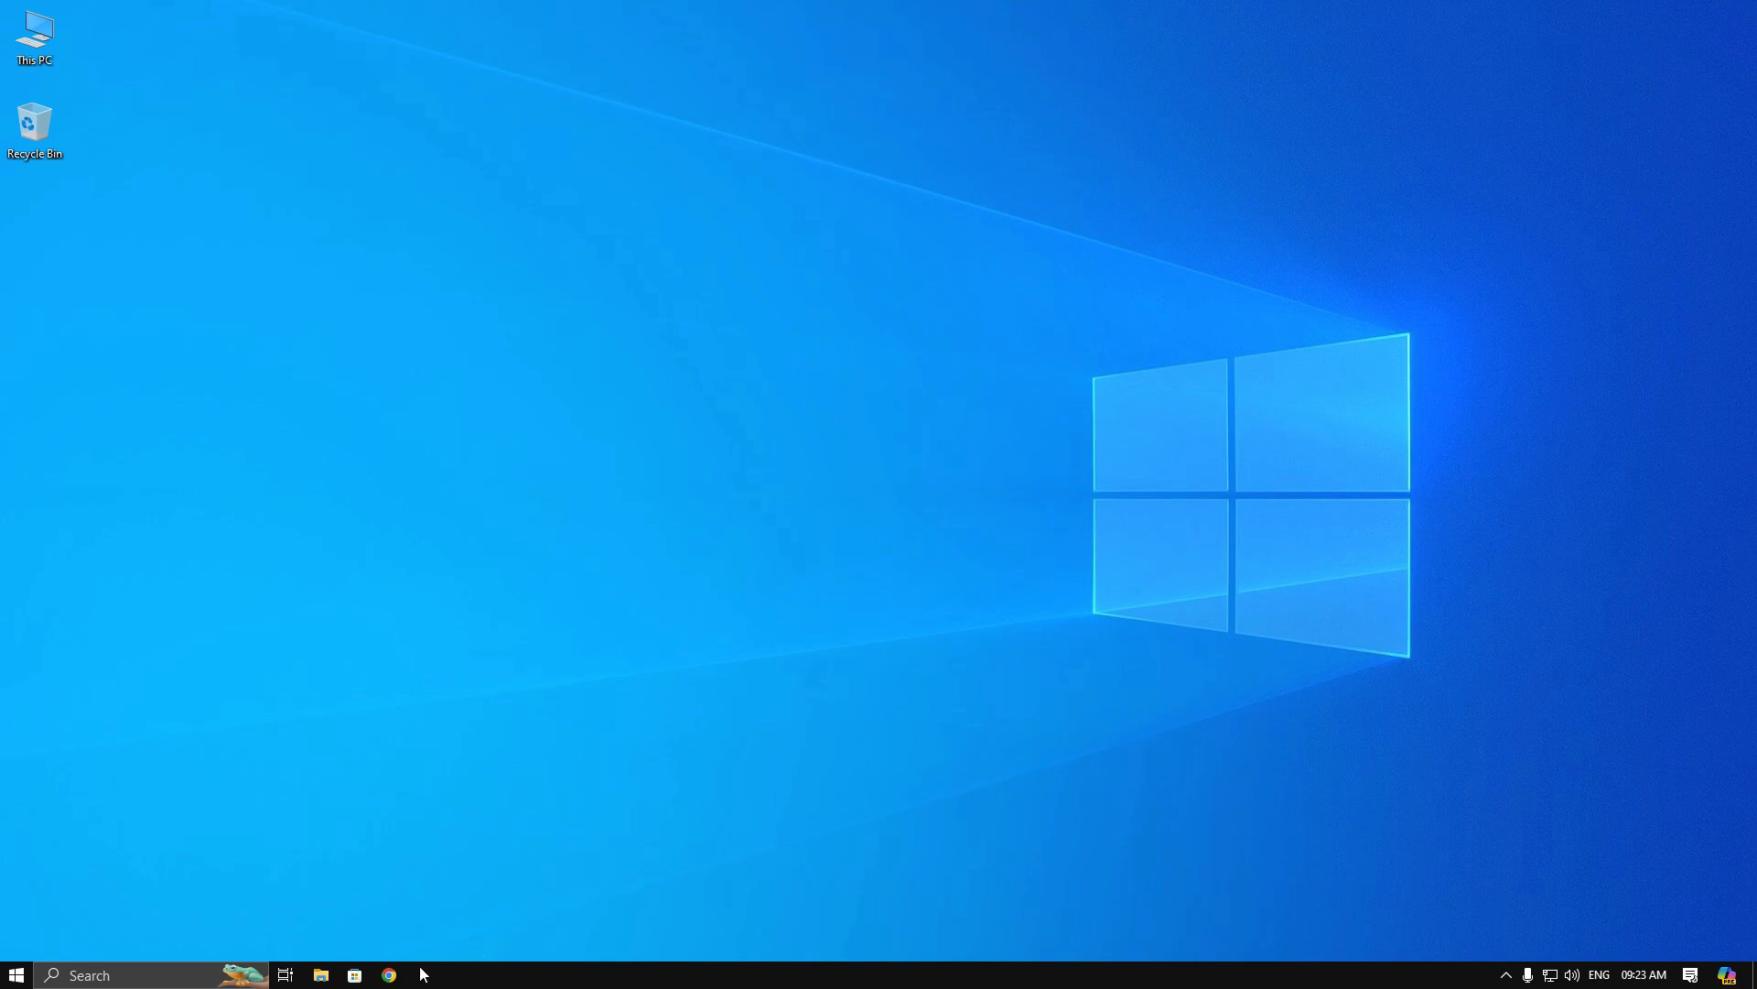
Search Google for 'obs' in Chrome and go to the OBS Studio download page.
click(388, 974)
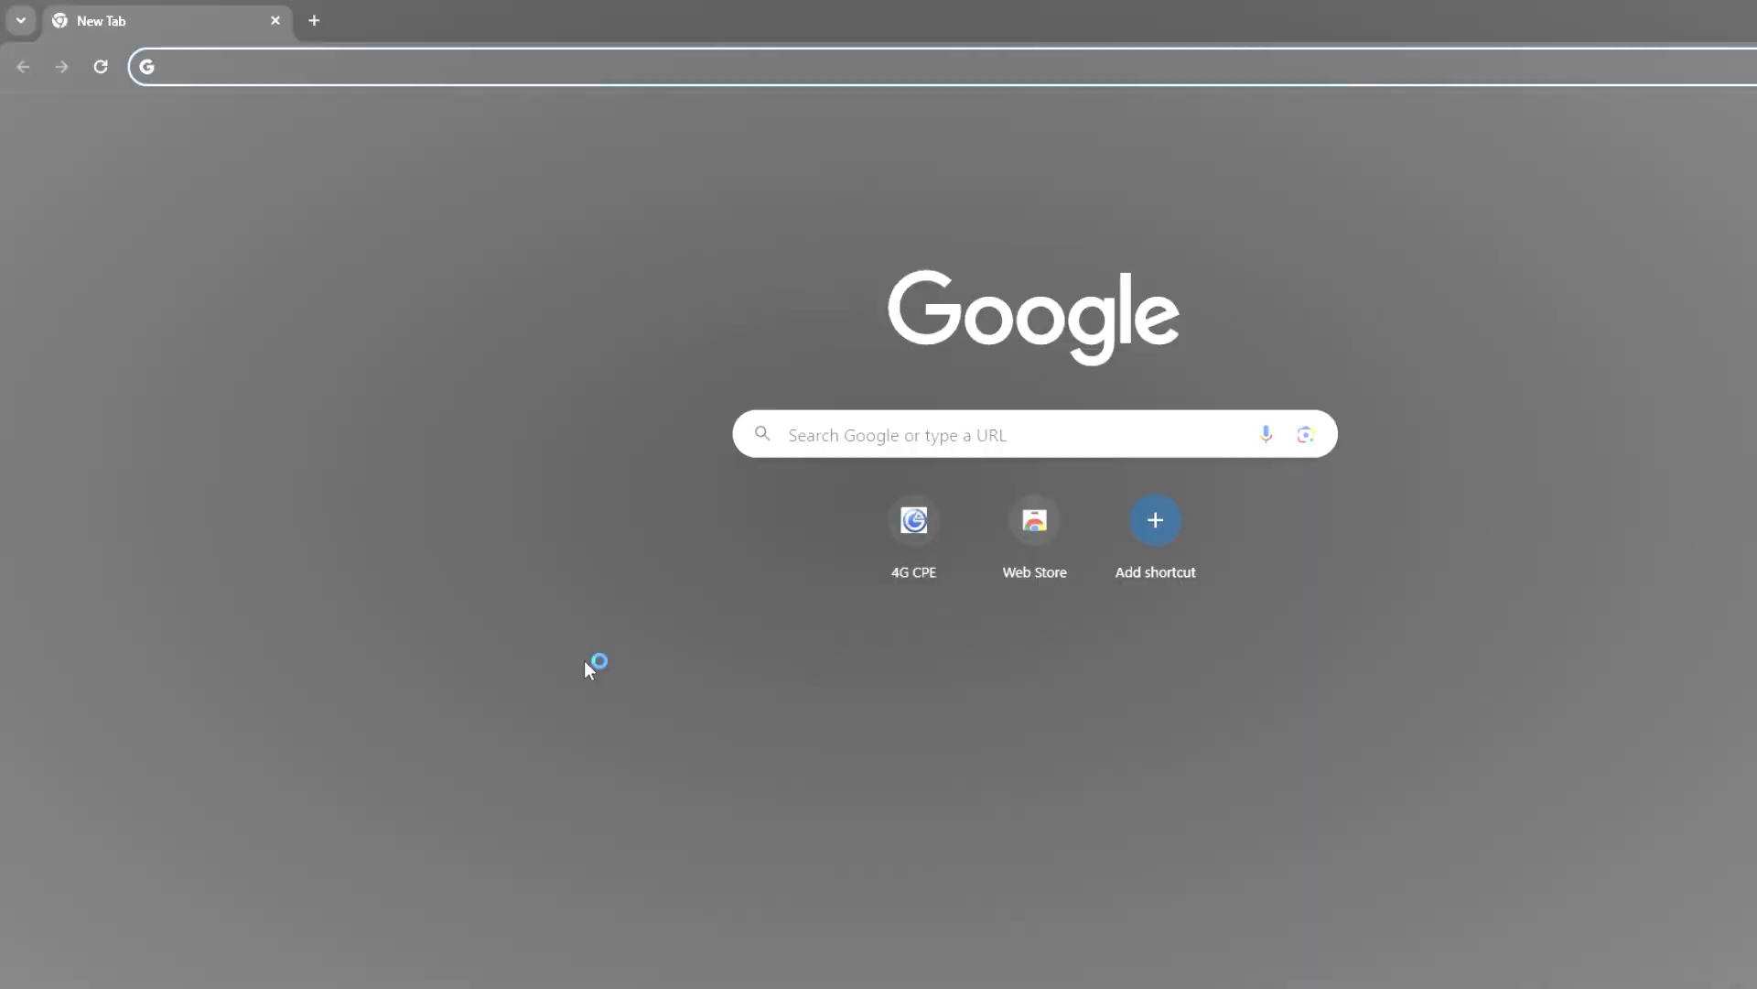
text(obs)
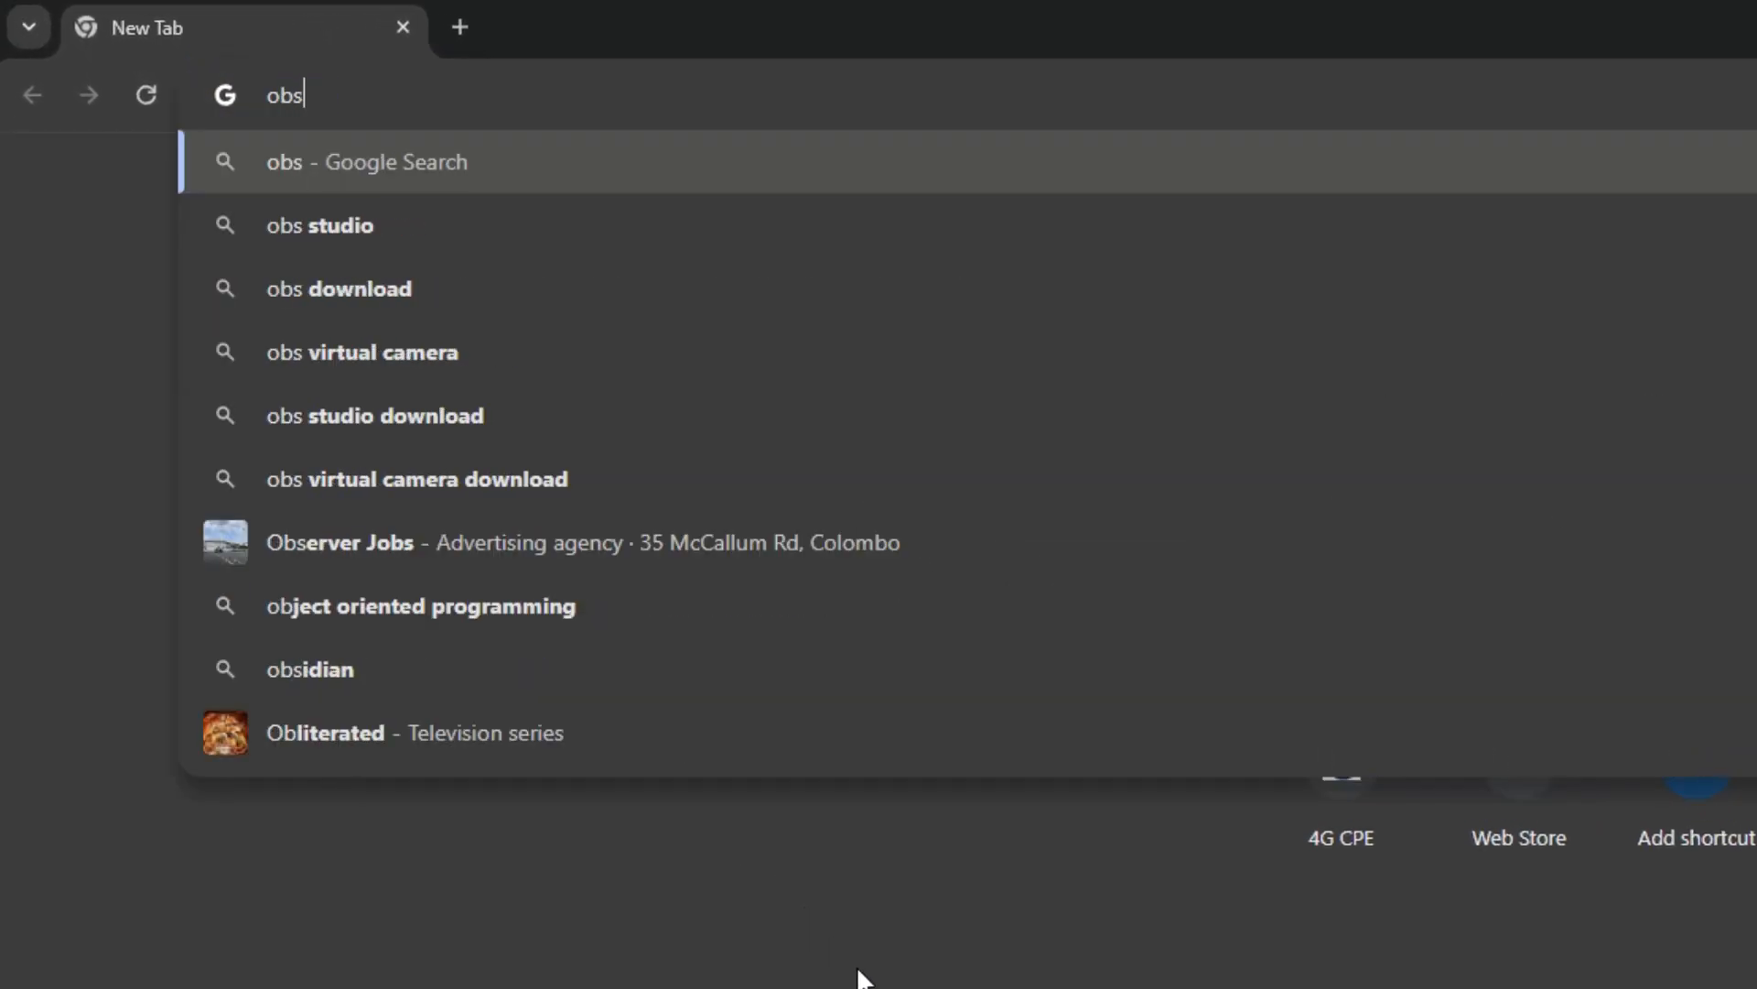
click(319, 225)
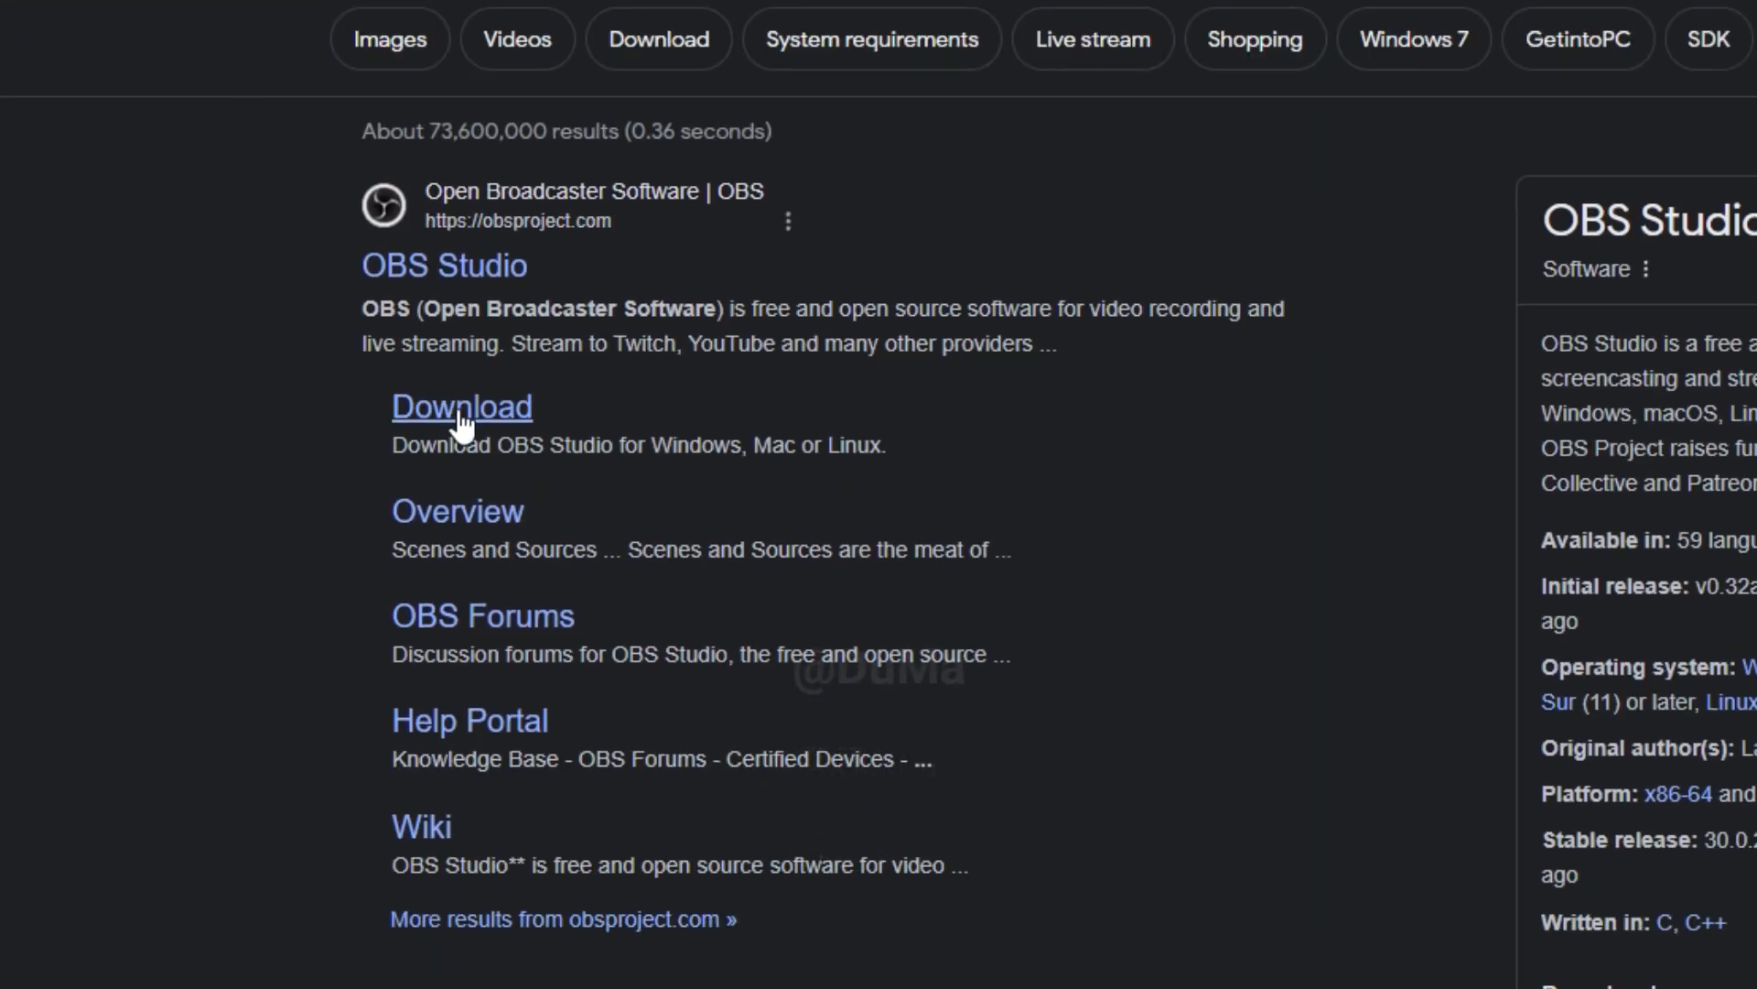
mouse_move(461, 420)
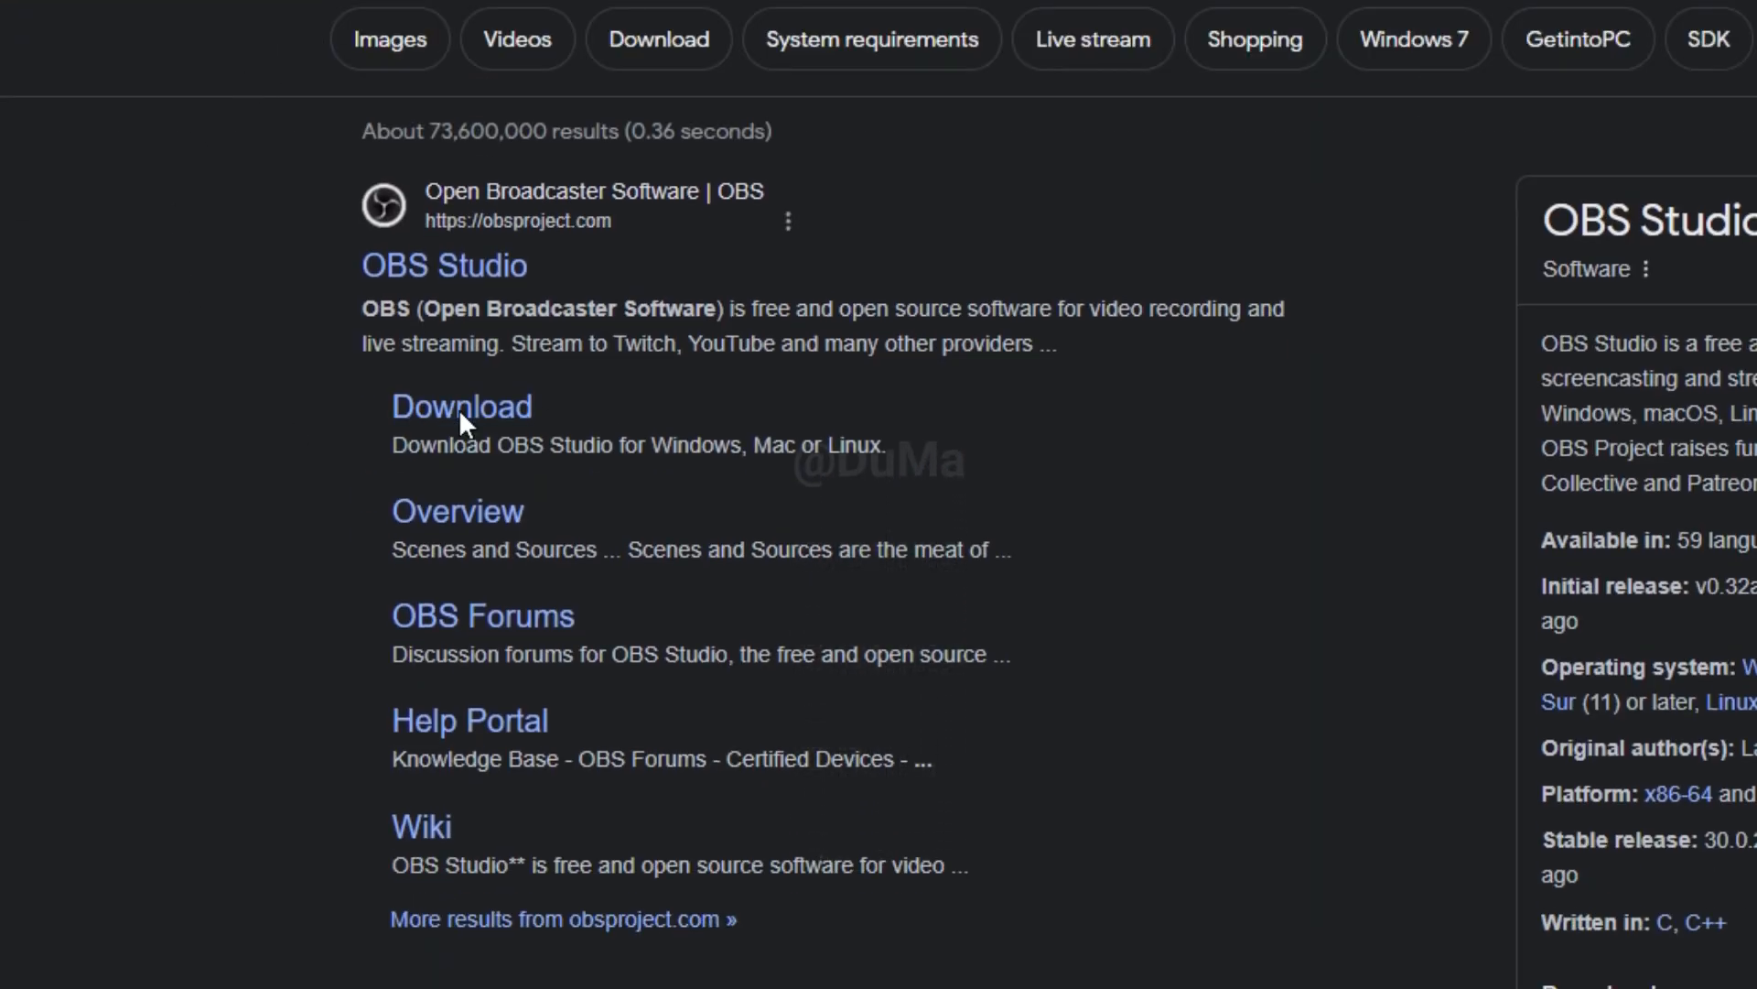
click(460, 406)
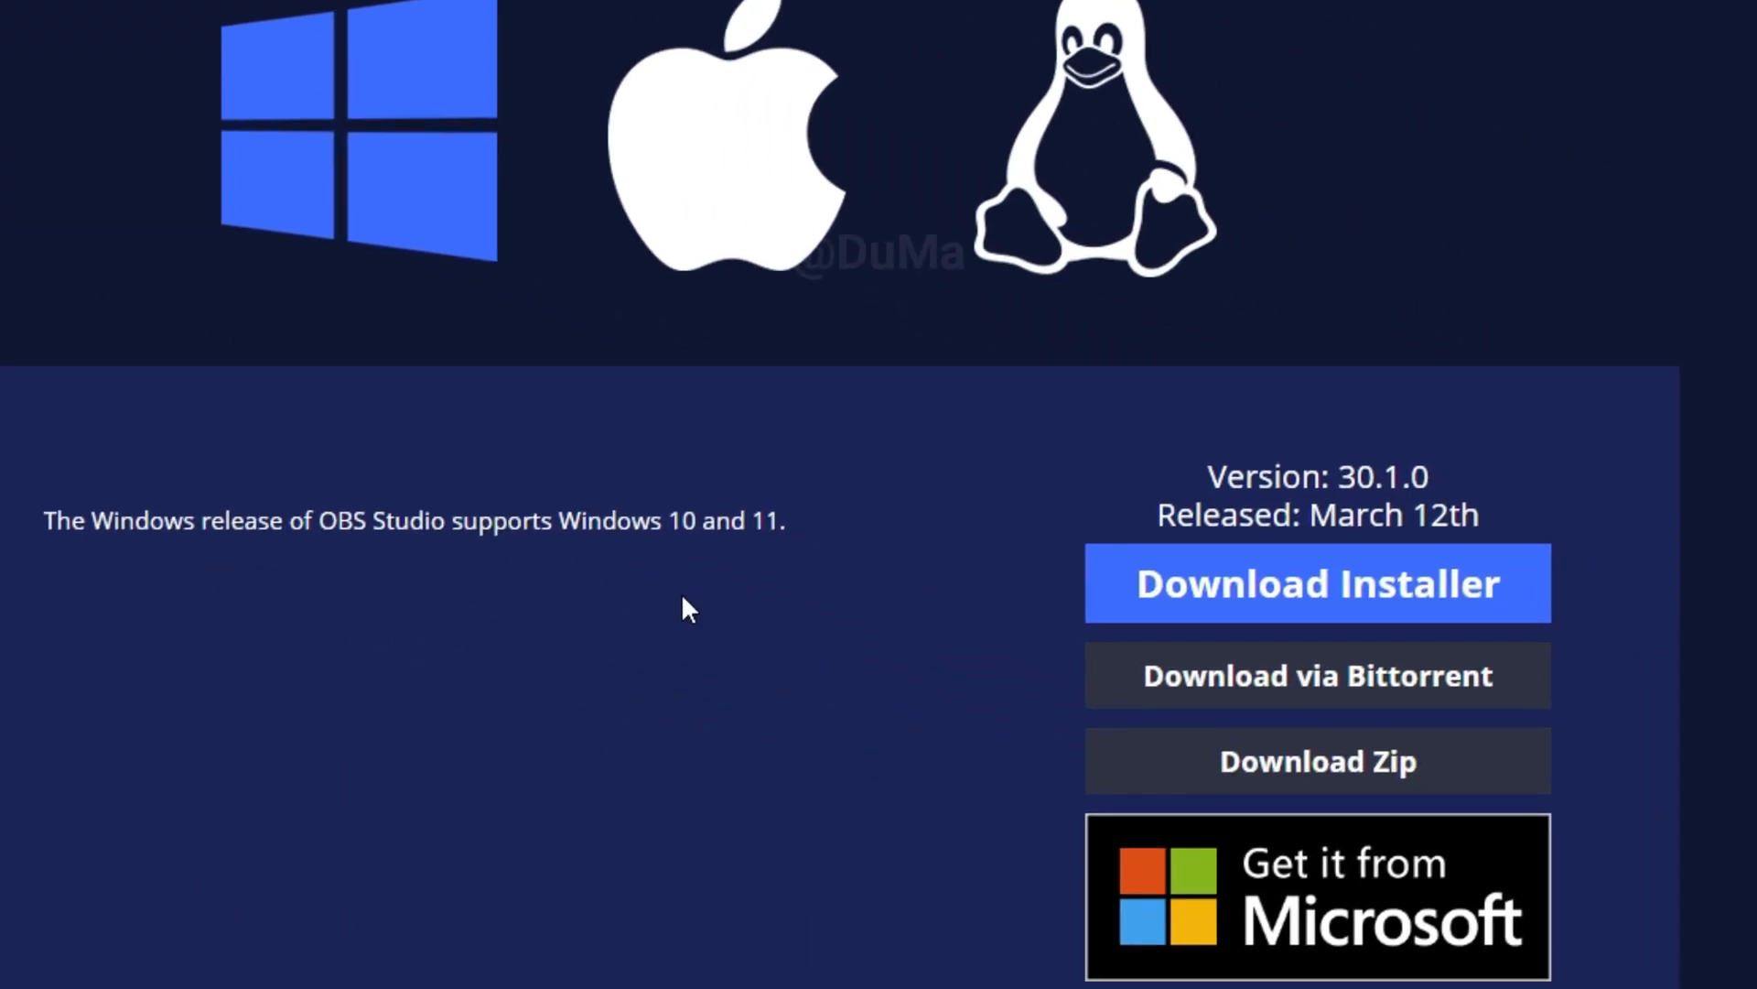
Download the OBS Studio 30.1 Windows installer and run it from the downloads list.
click(1316, 583)
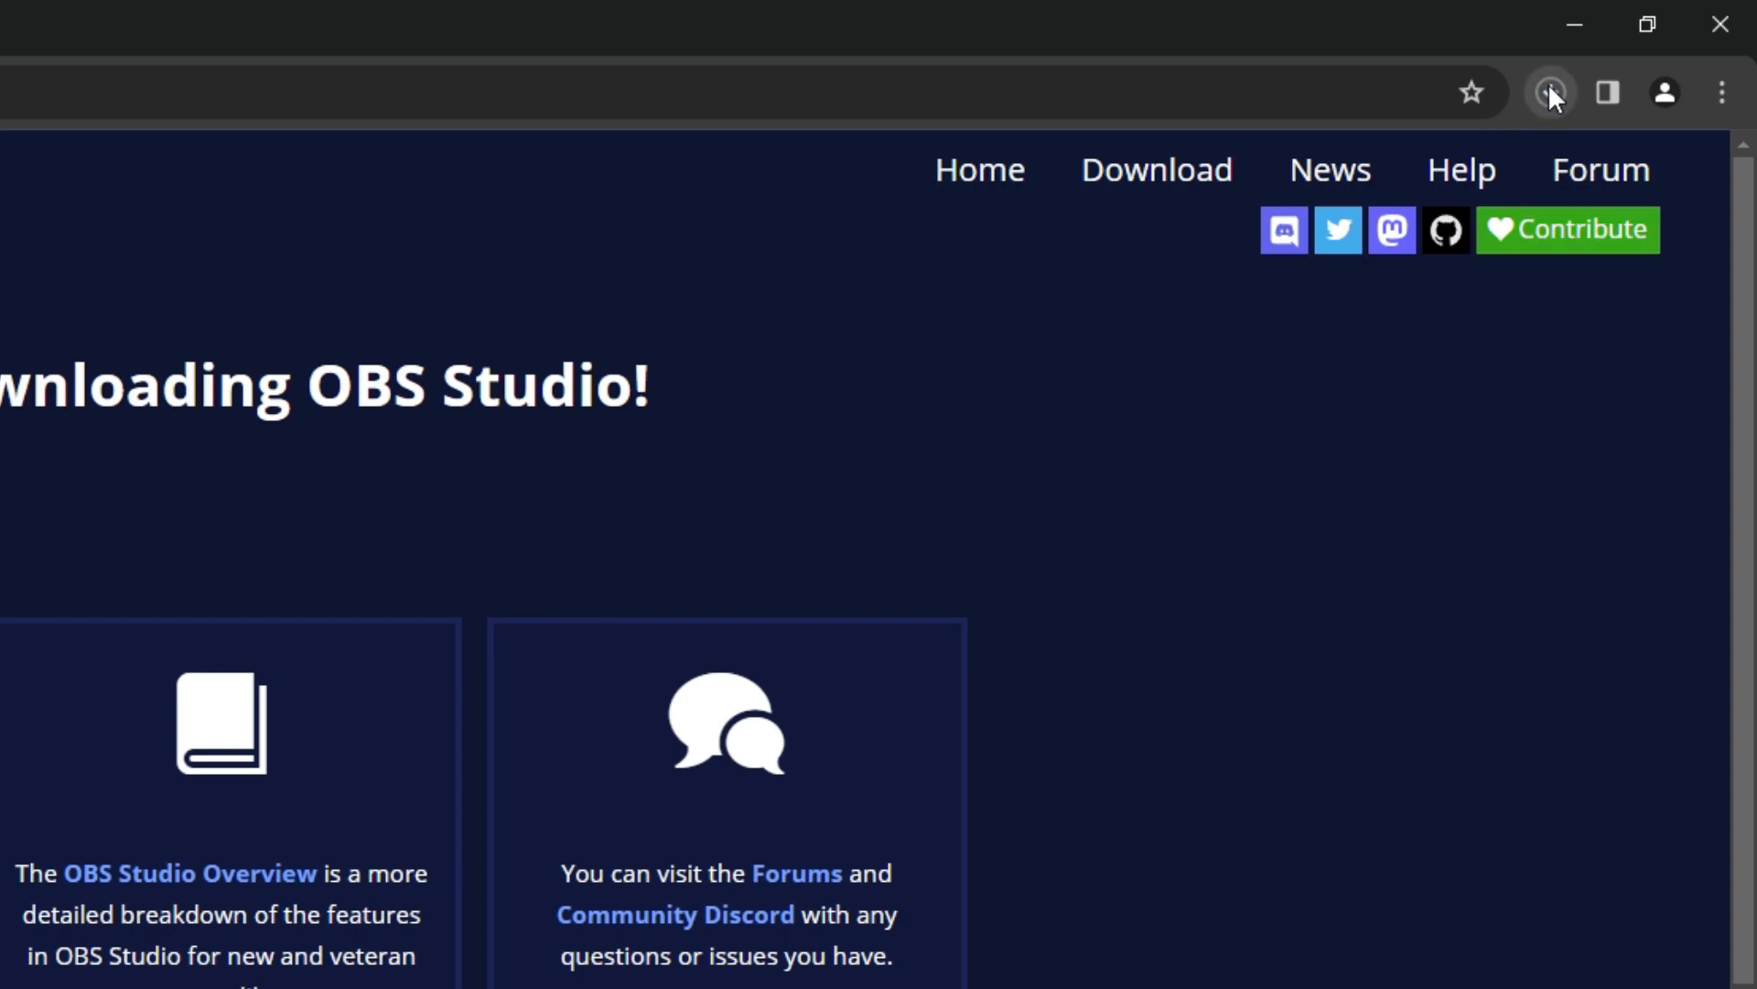
click(1550, 91)
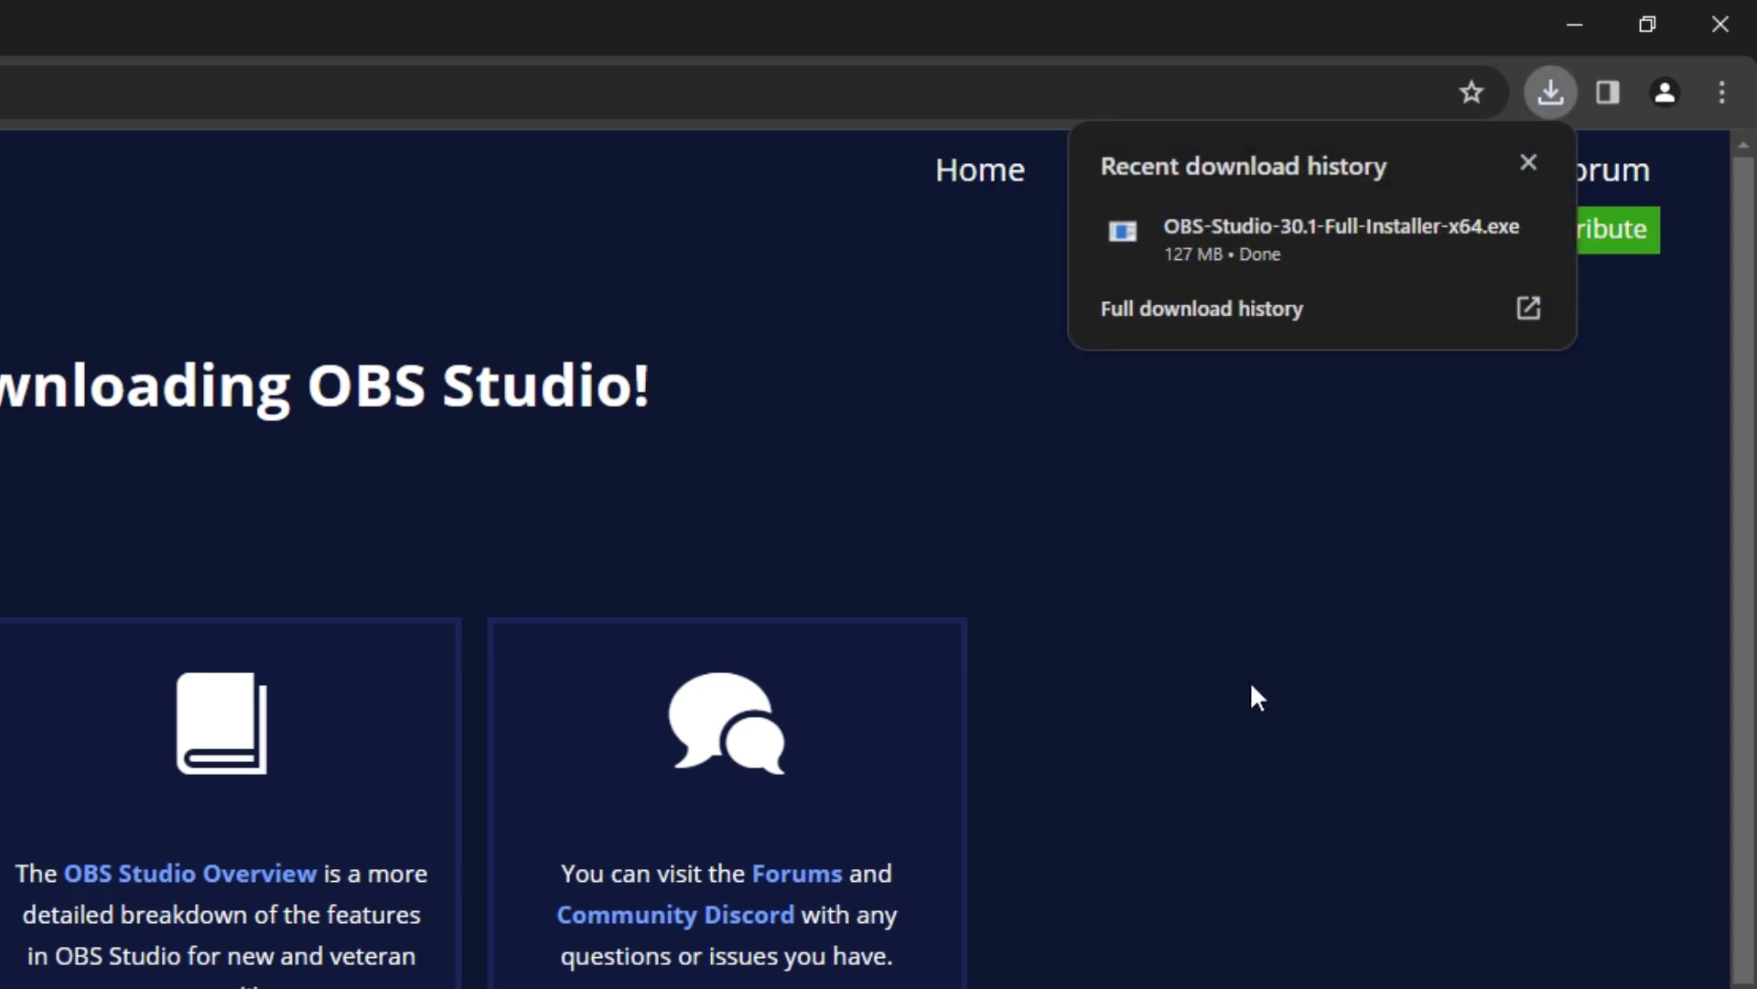
mouse_move(1284, 266)
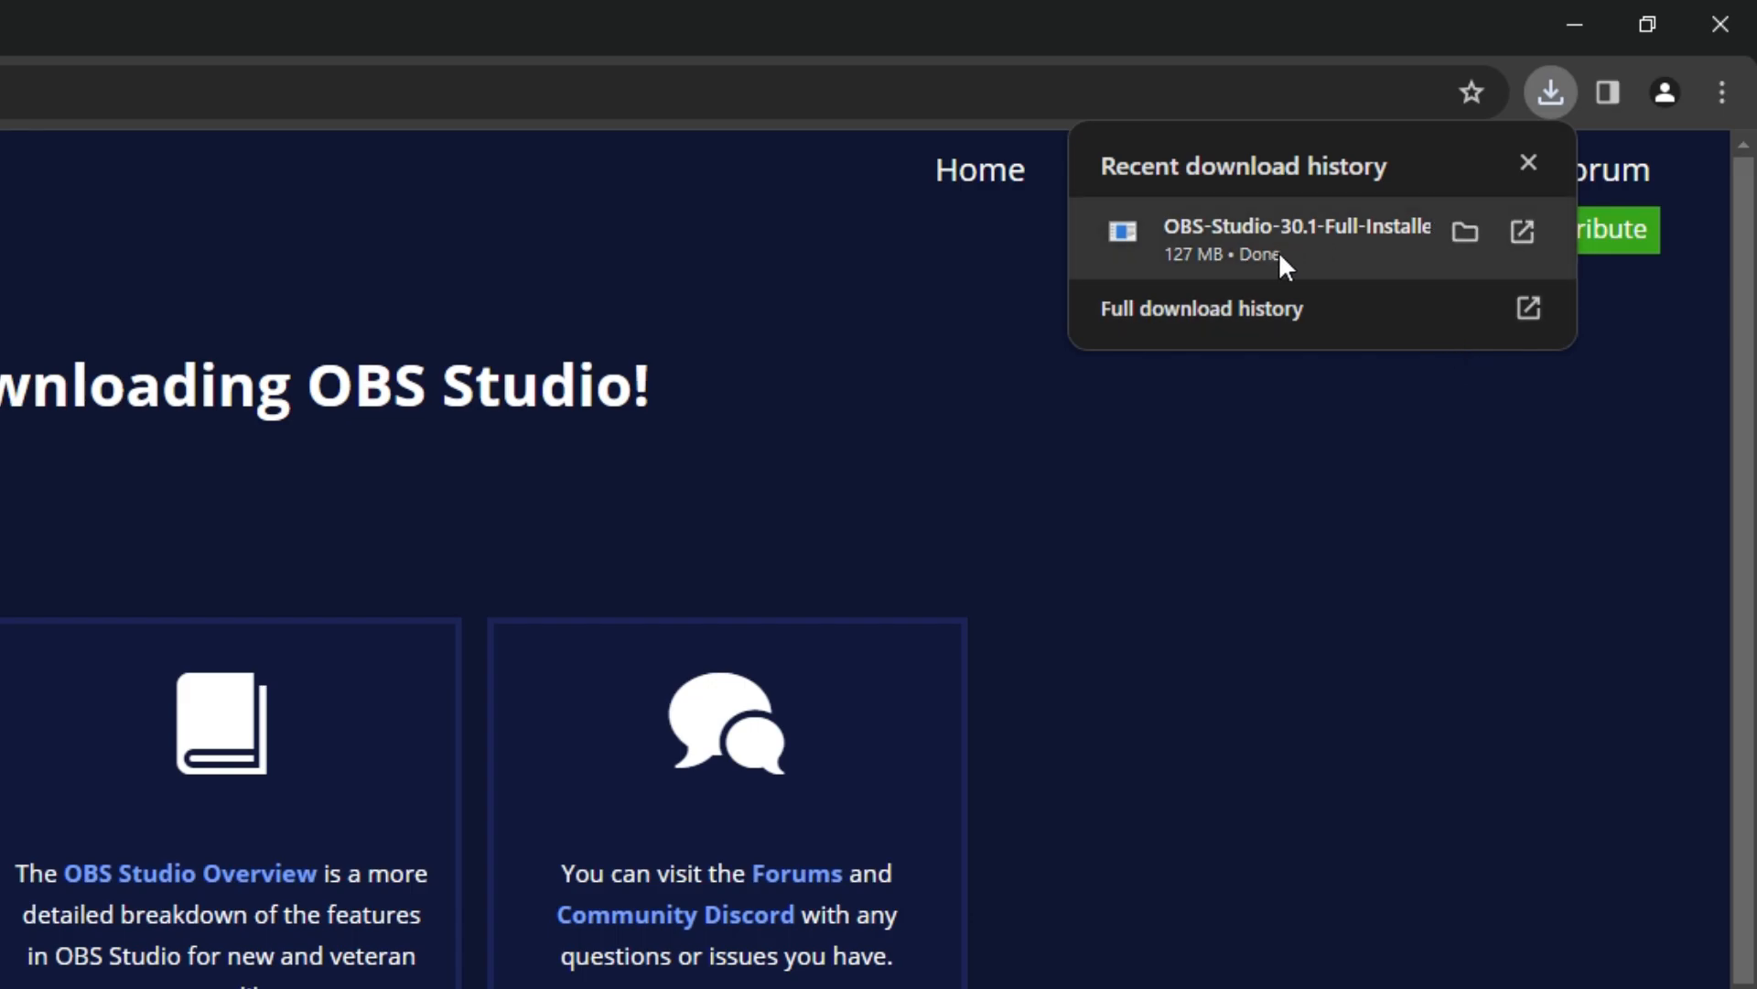
click(1528, 162)
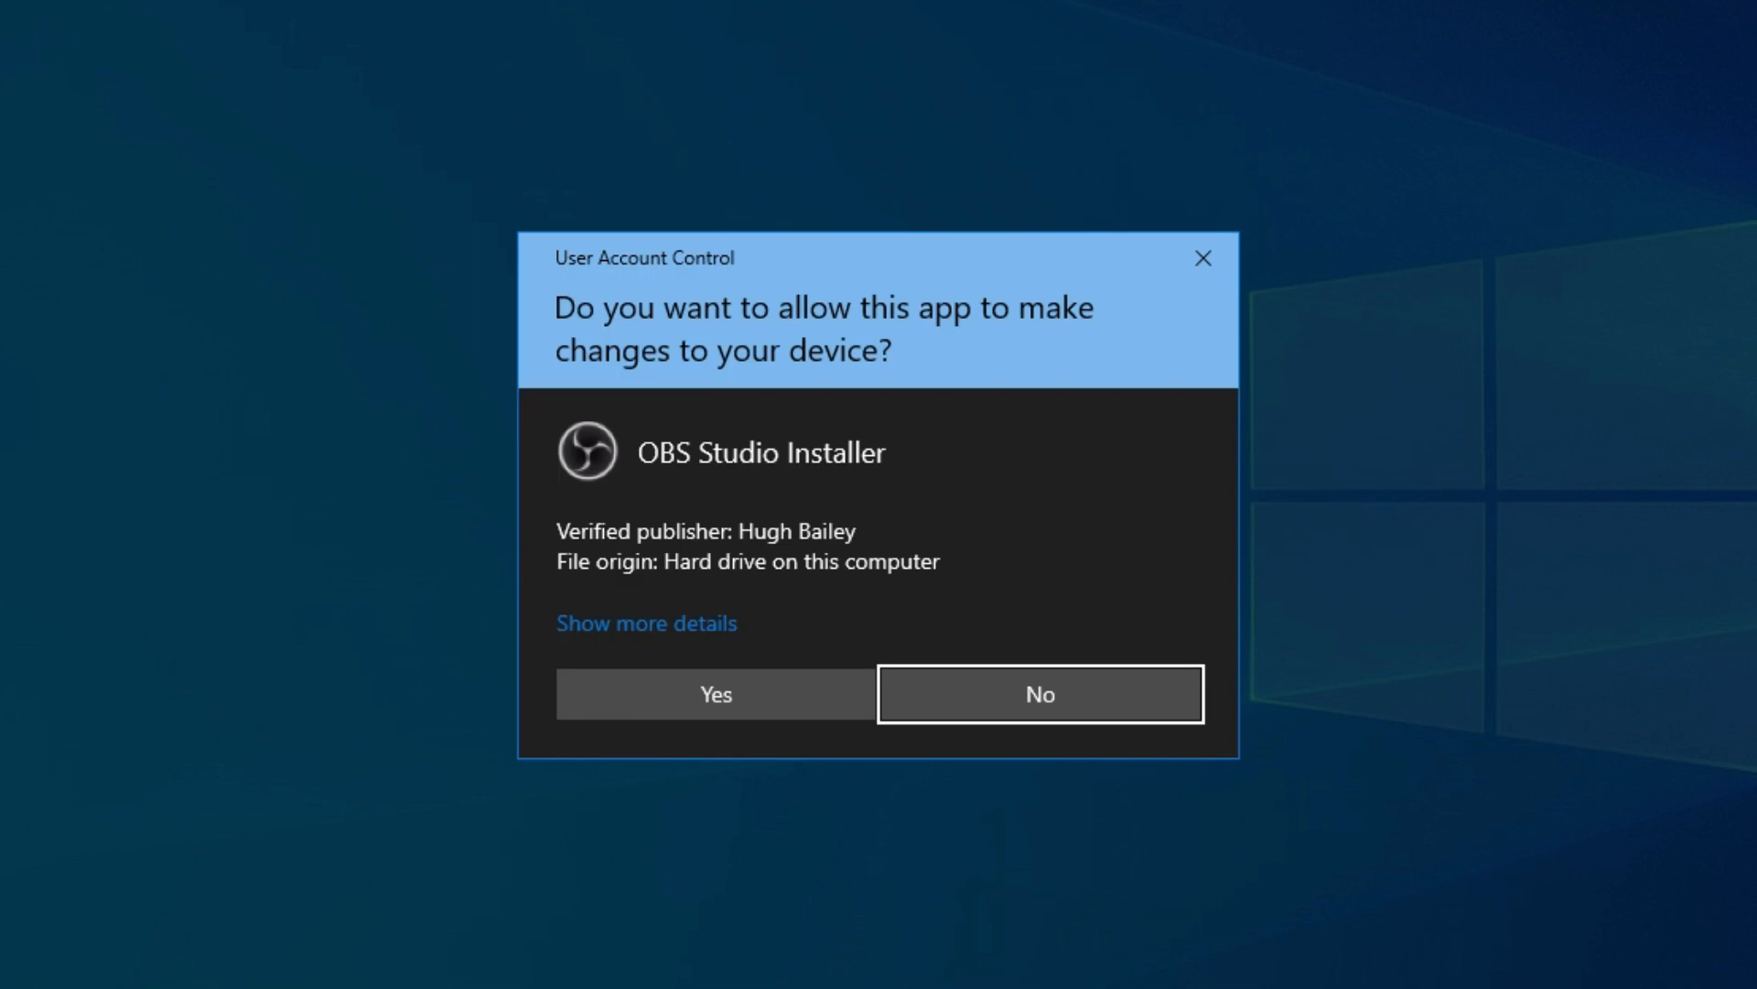
Allow the installer, install OBS Studio 30.1 into the default obs-studio folder and finish setup.
click(715, 694)
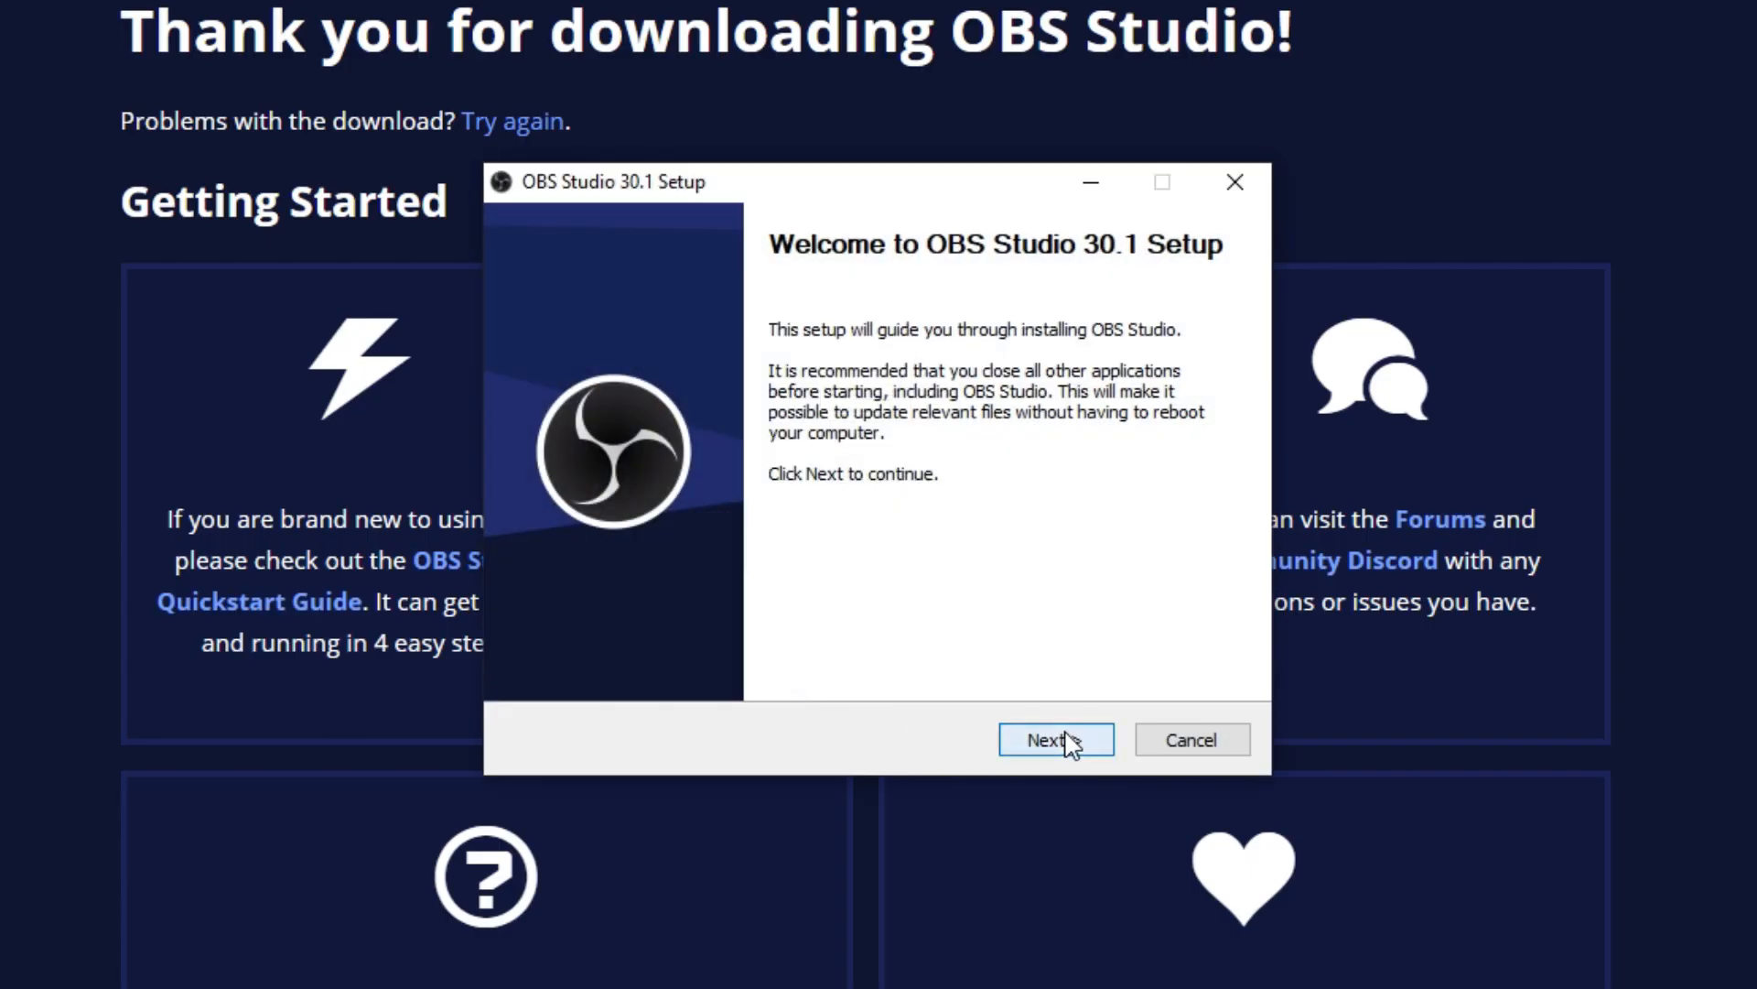
click(1049, 739)
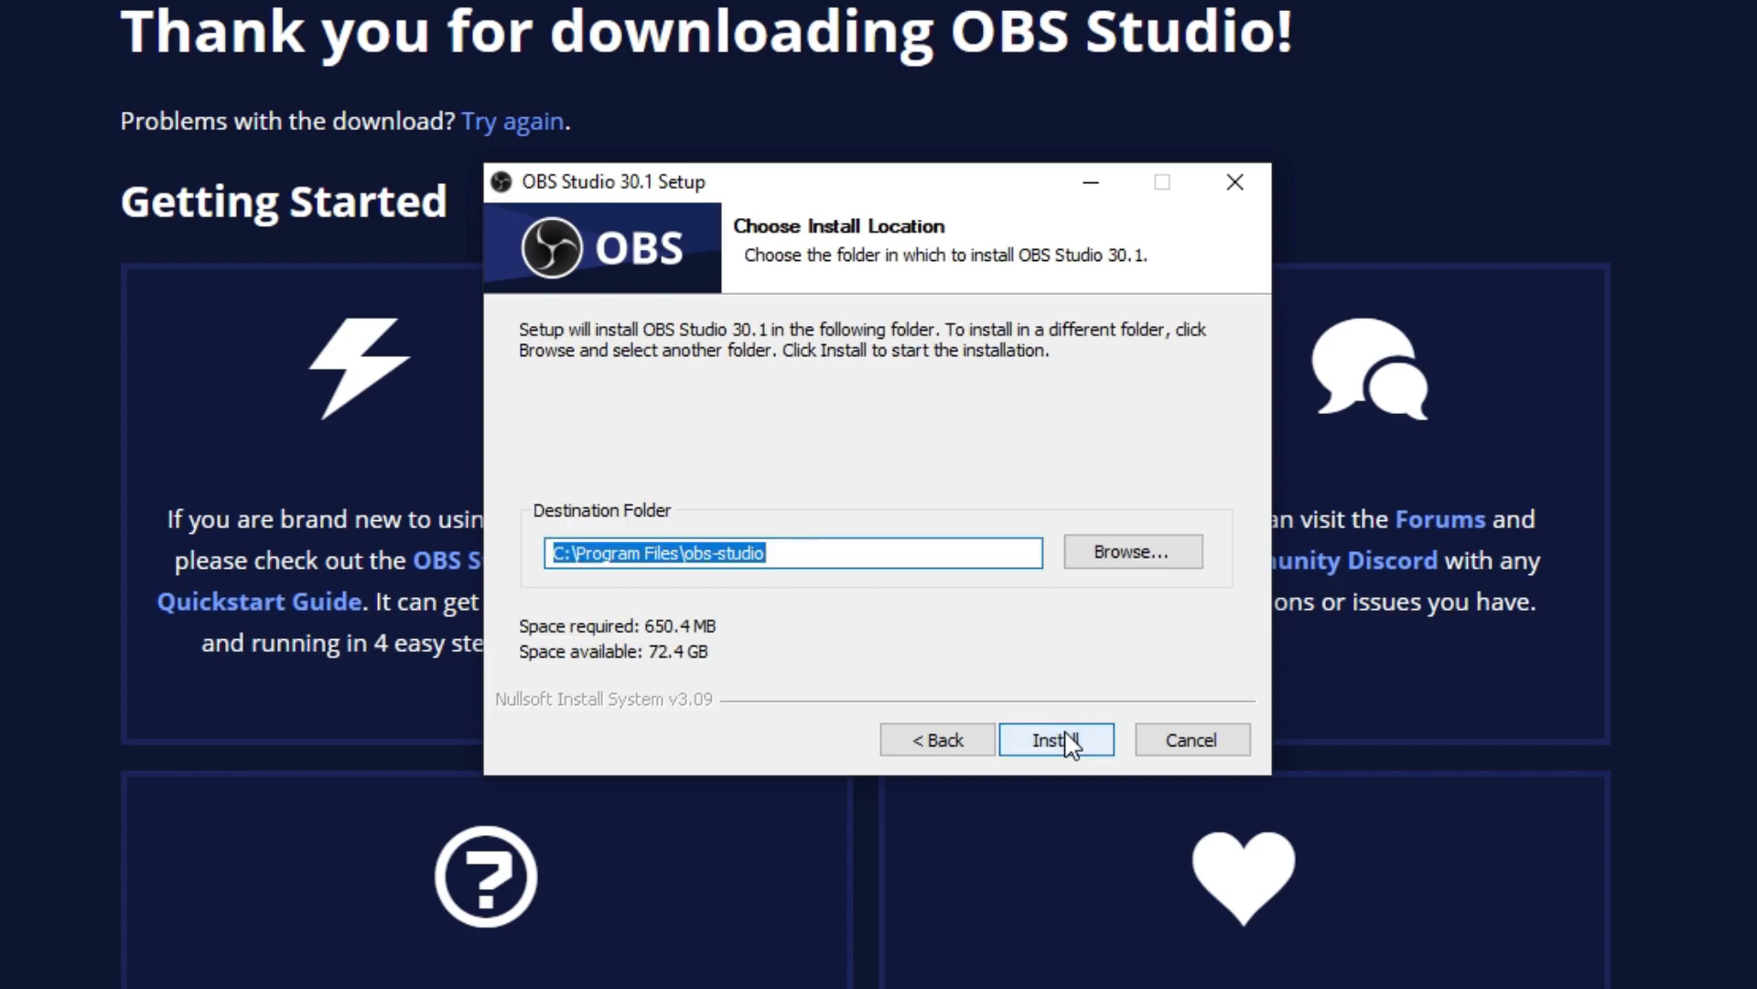
click(1055, 739)
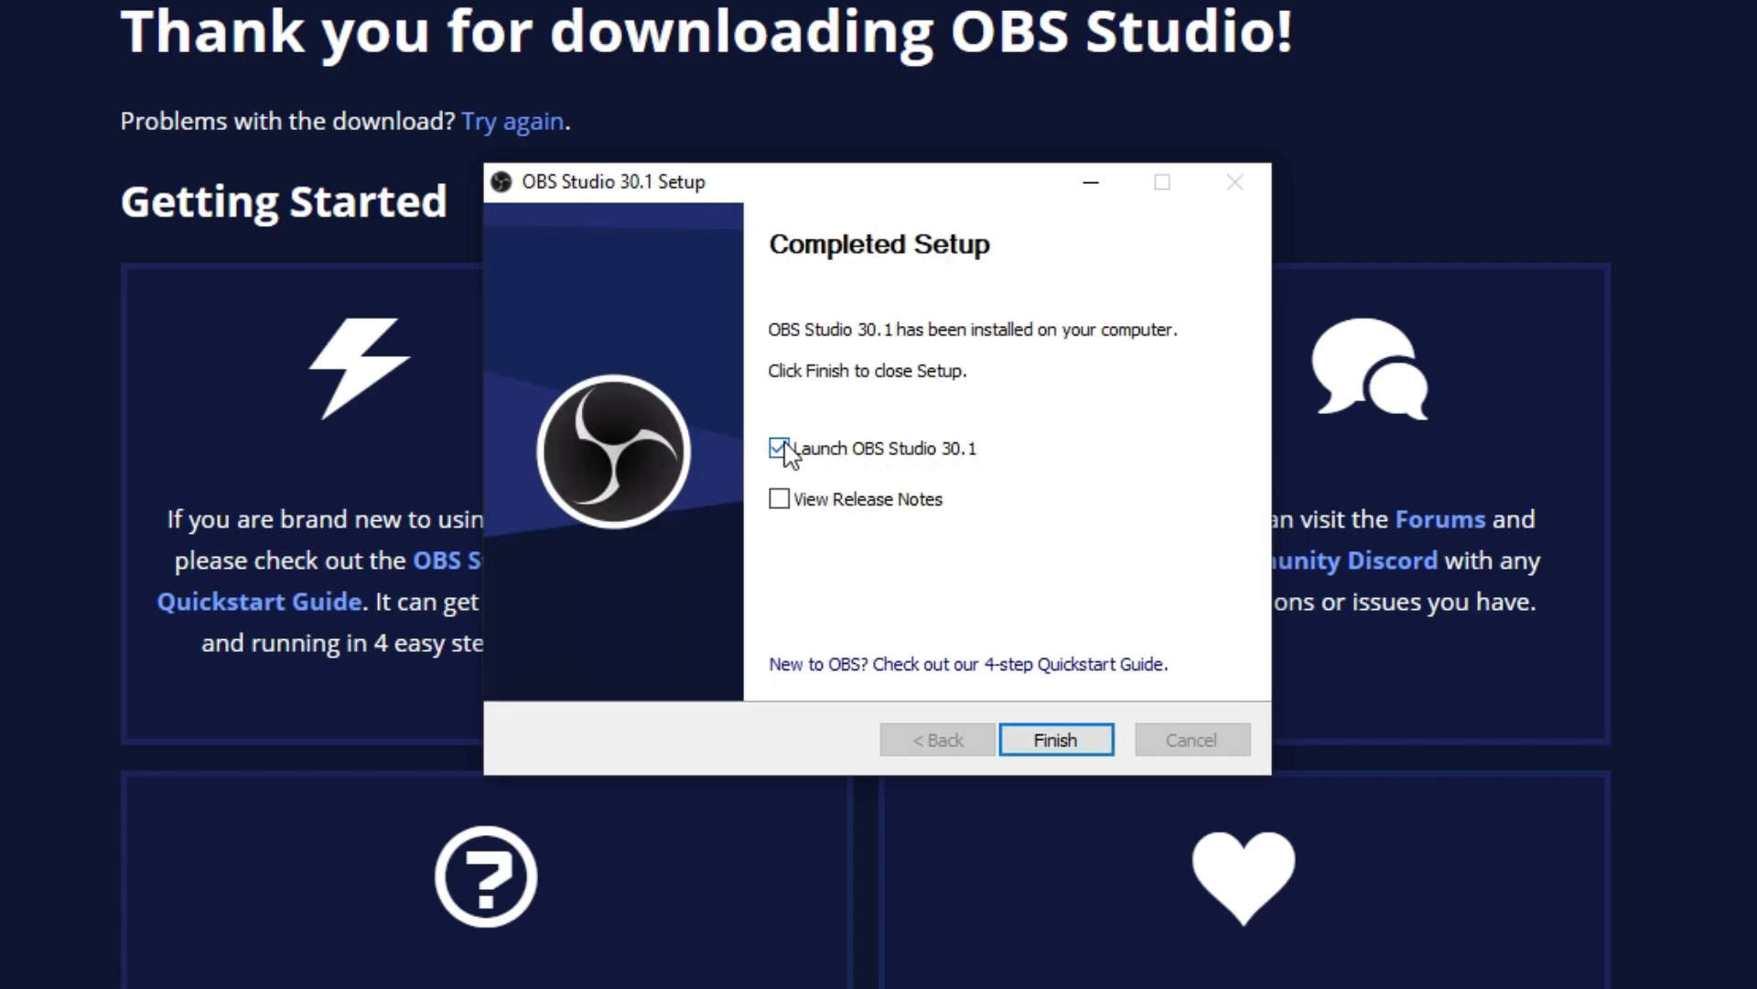
click(1054, 739)
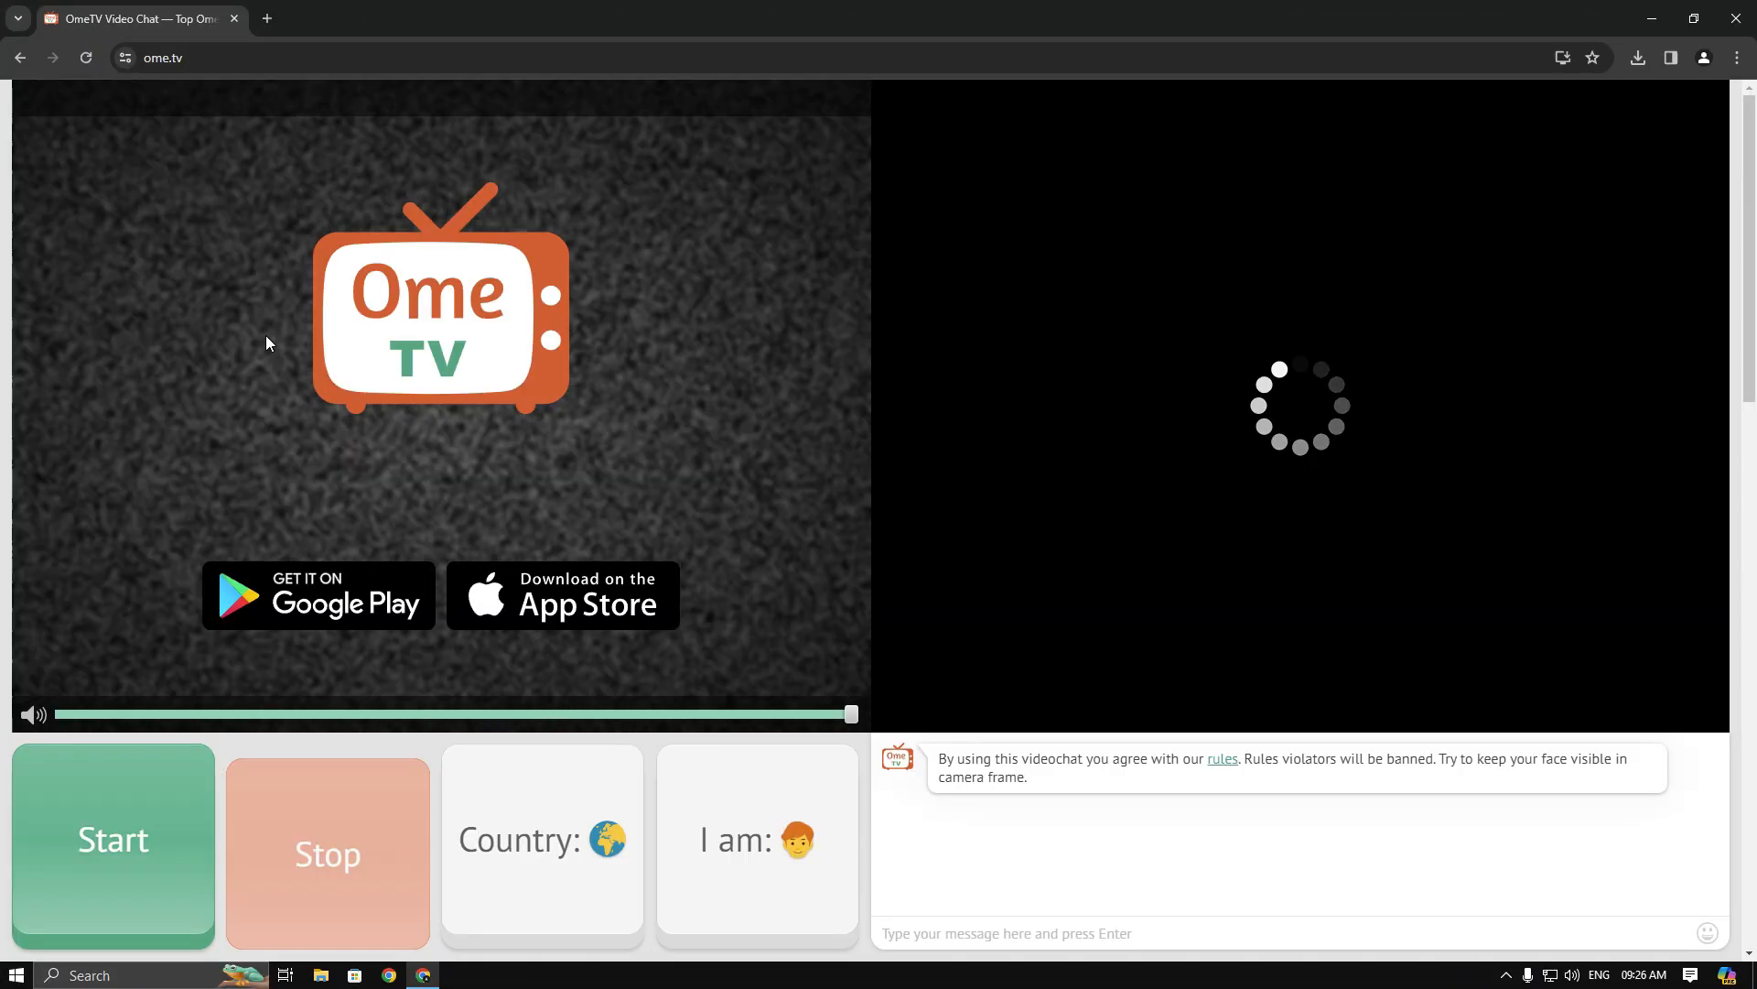
Dismiss the OmeTV page to get back toward the desktop.
click(112, 840)
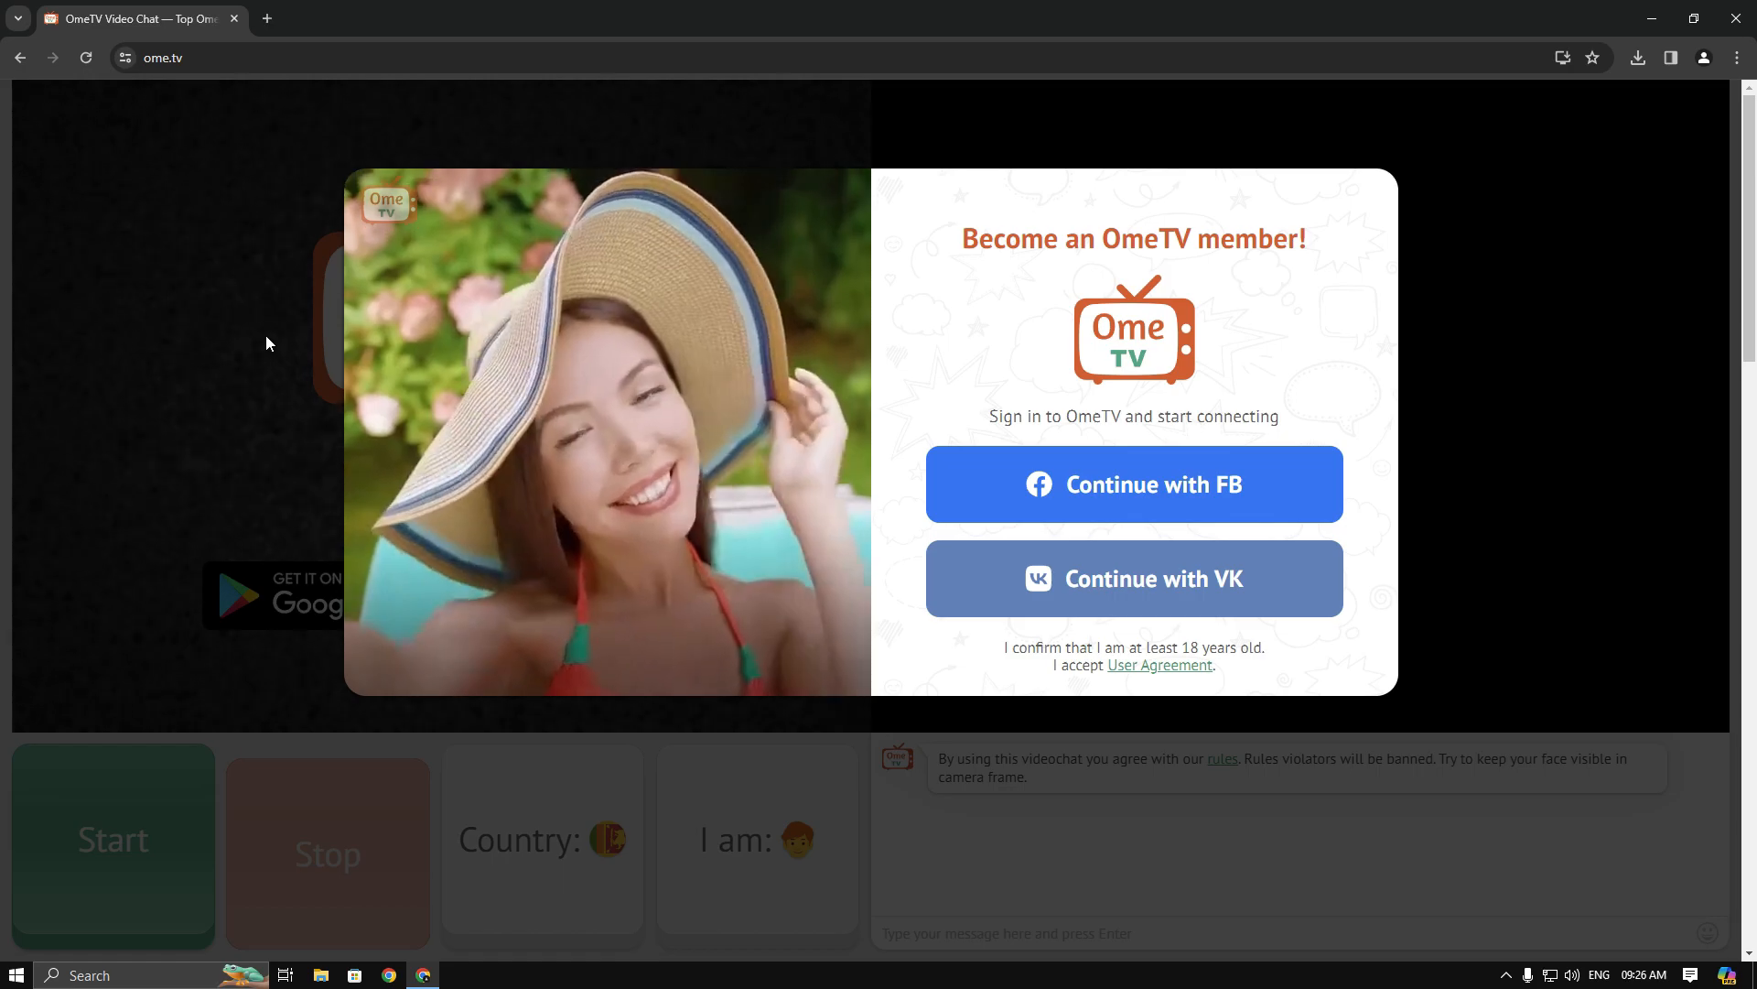
mouse_move(1677, 35)
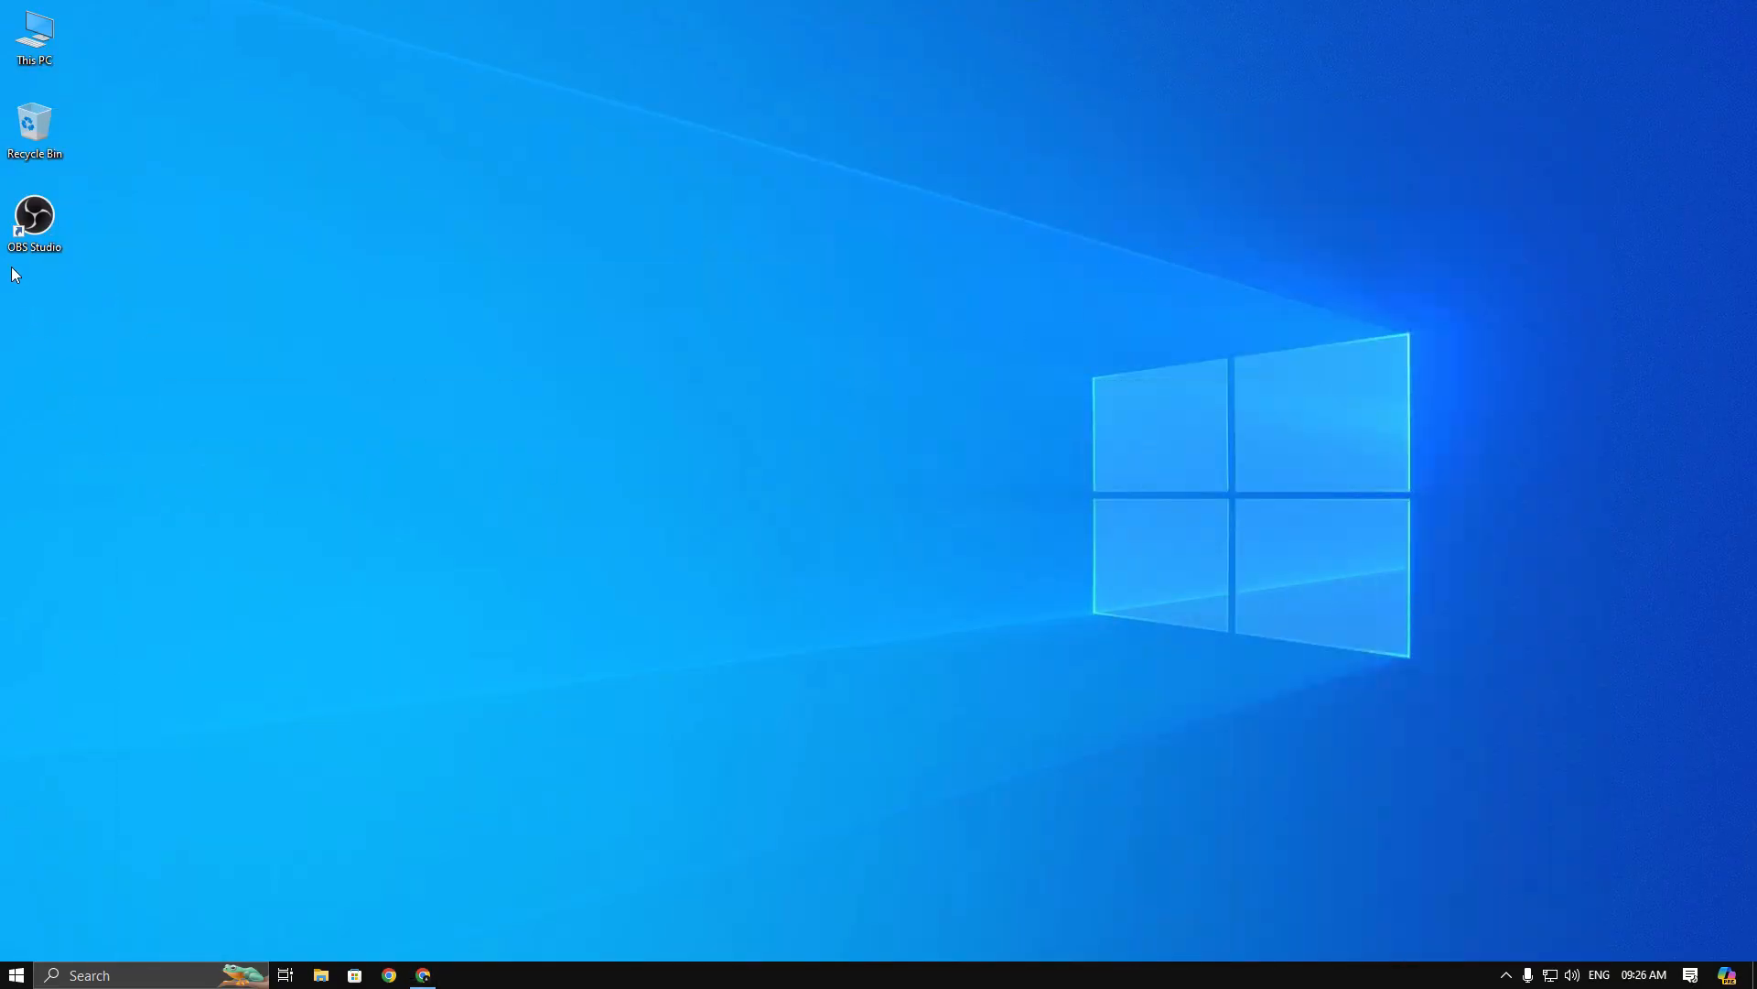
mouse_move(35, 219)
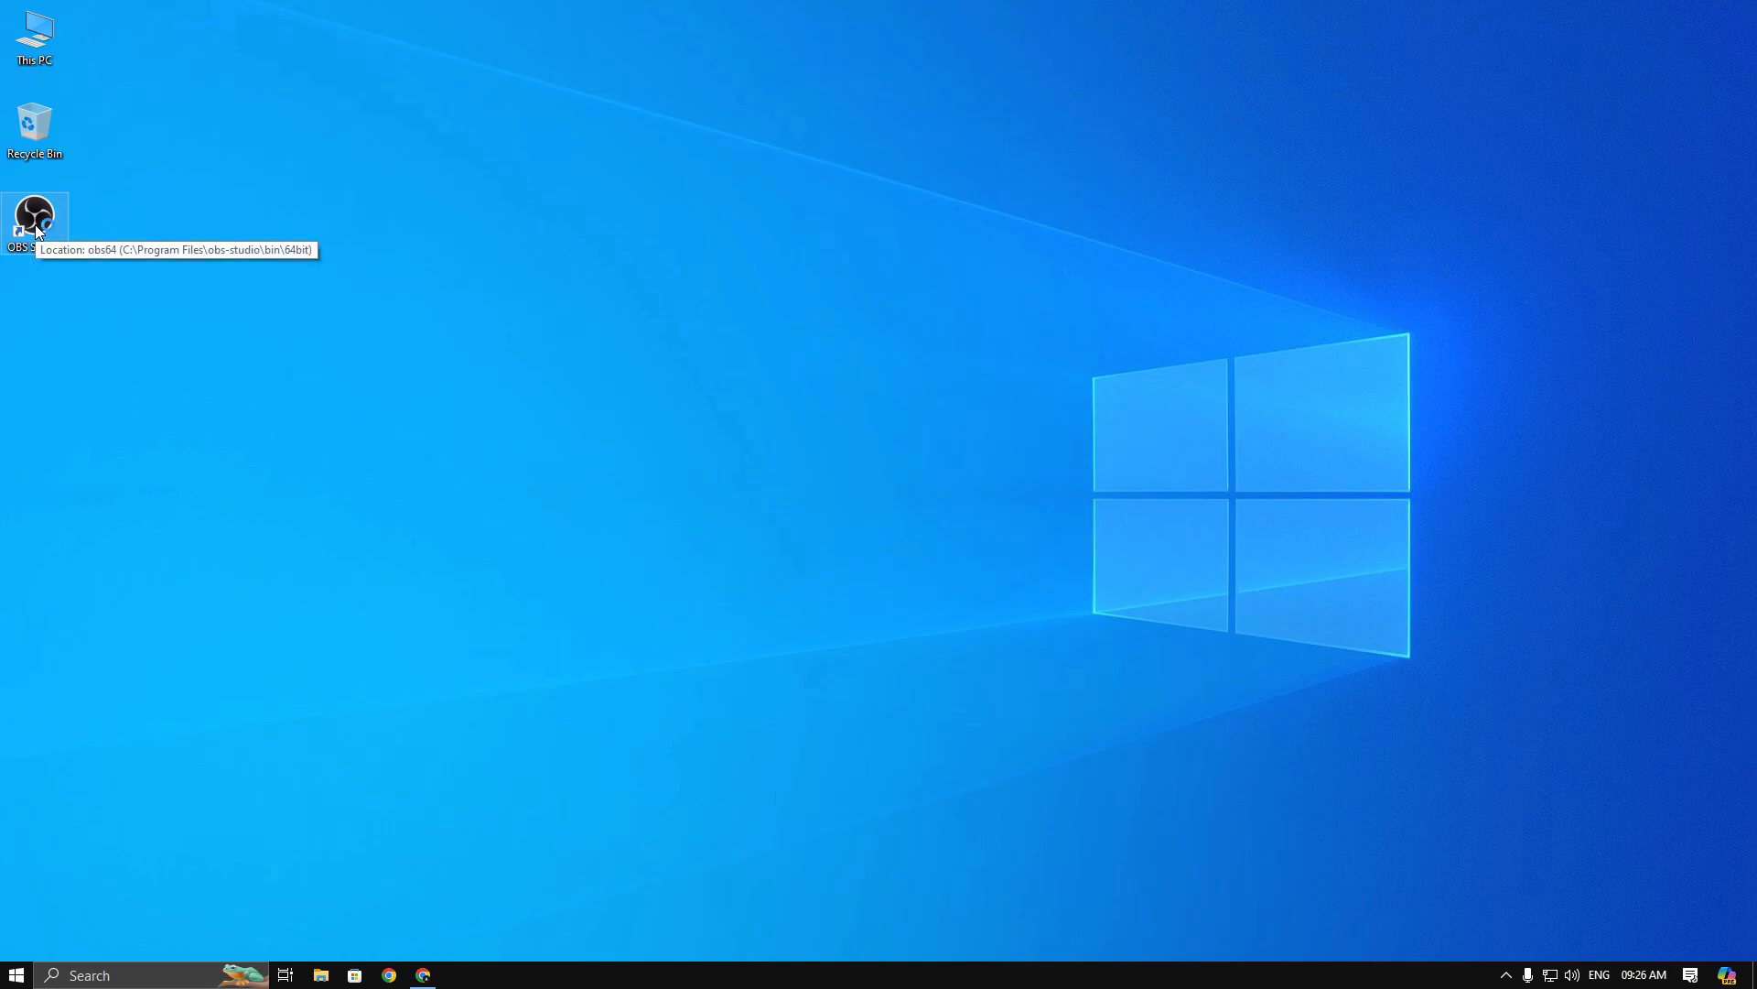
Launch OBS Studio and apply the wizard's recommended 1080p, 60 FPS recording settings.
double_click(35, 222)
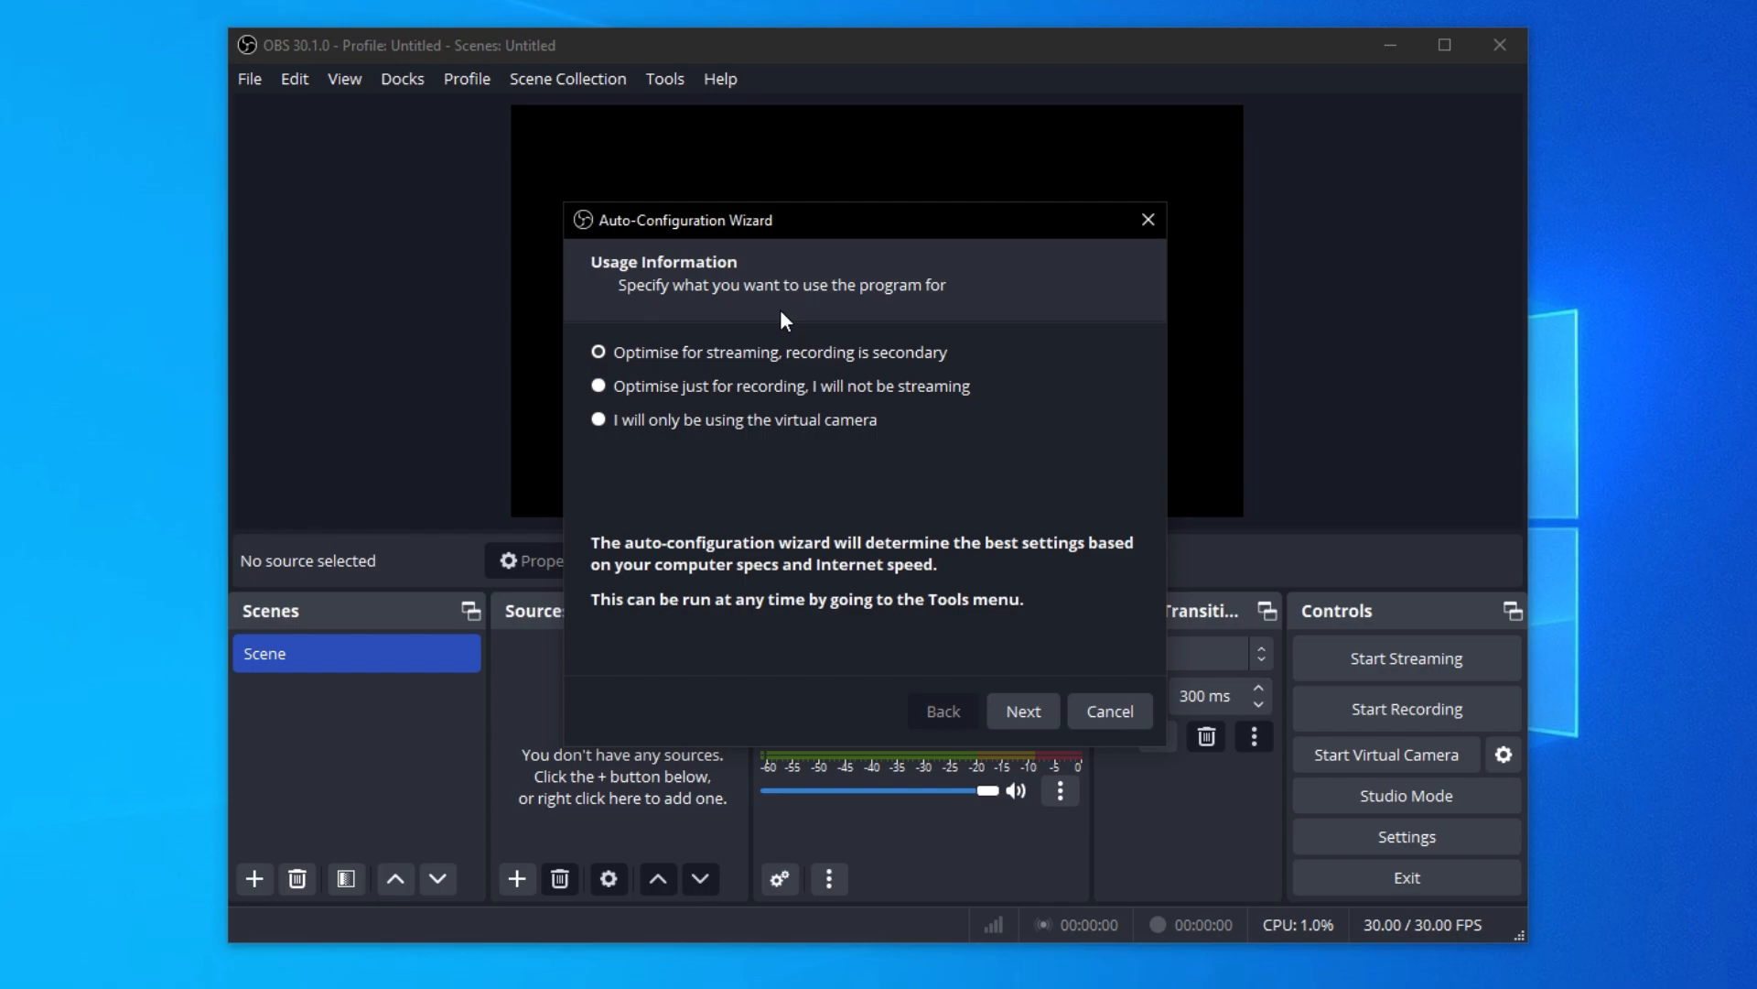
click(599, 385)
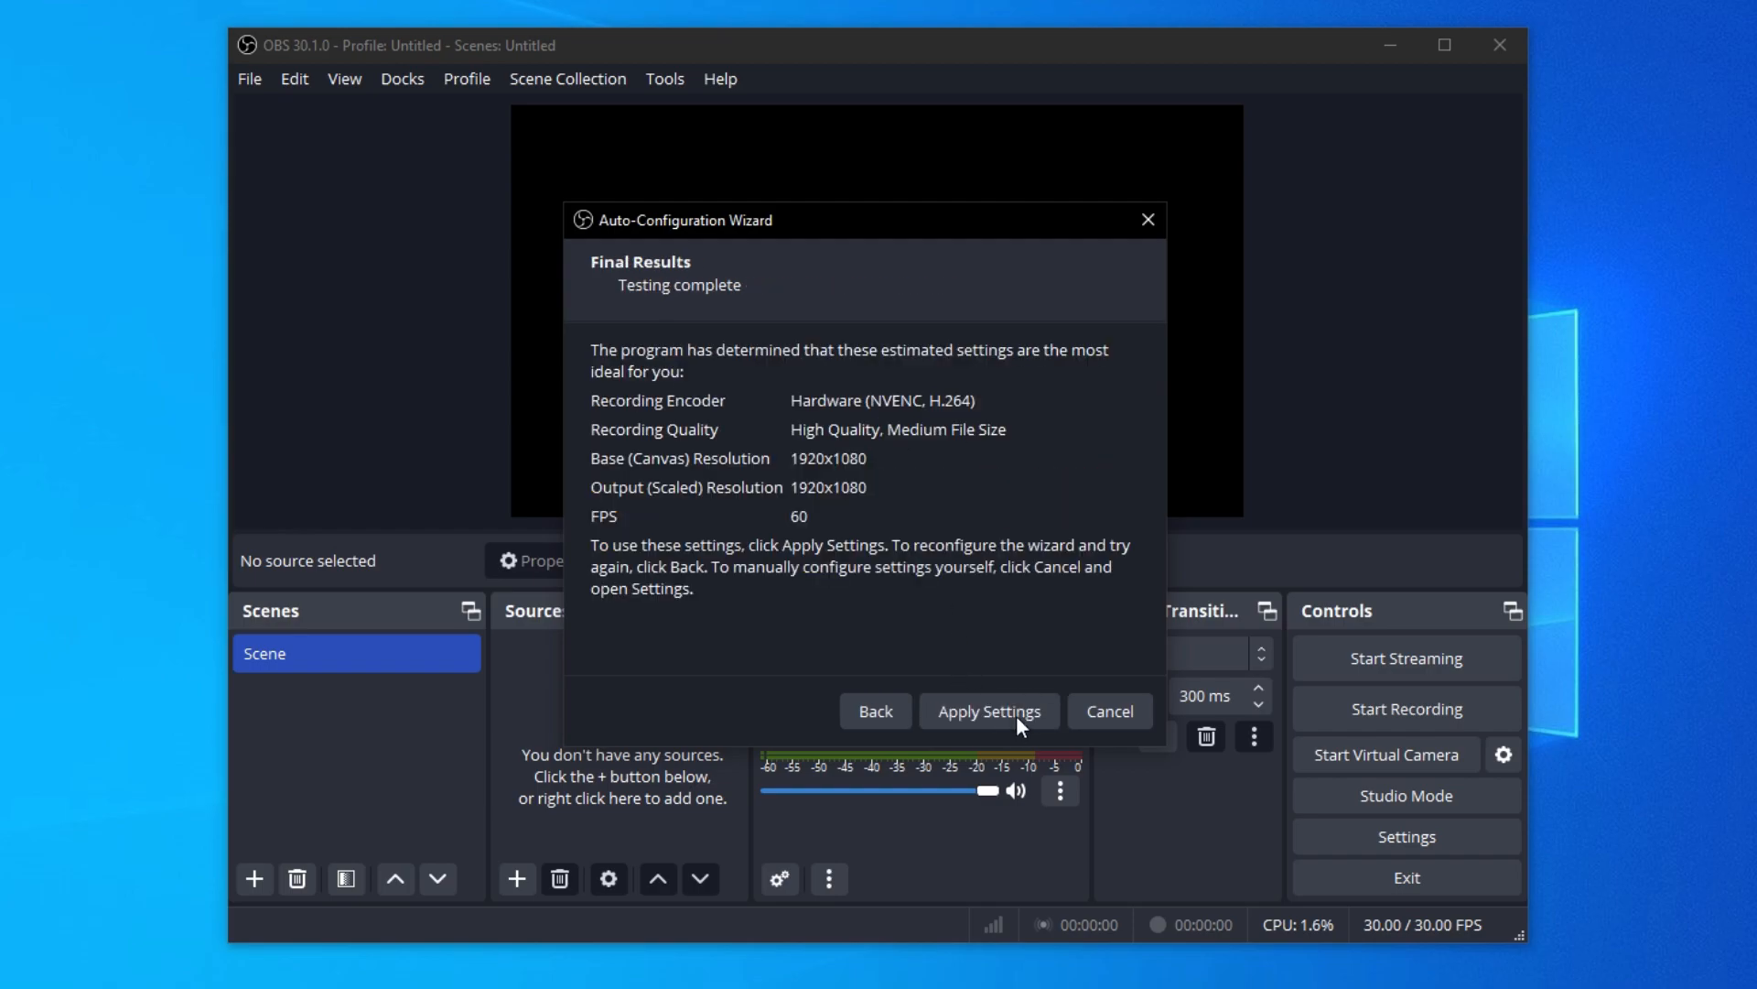
click(988, 710)
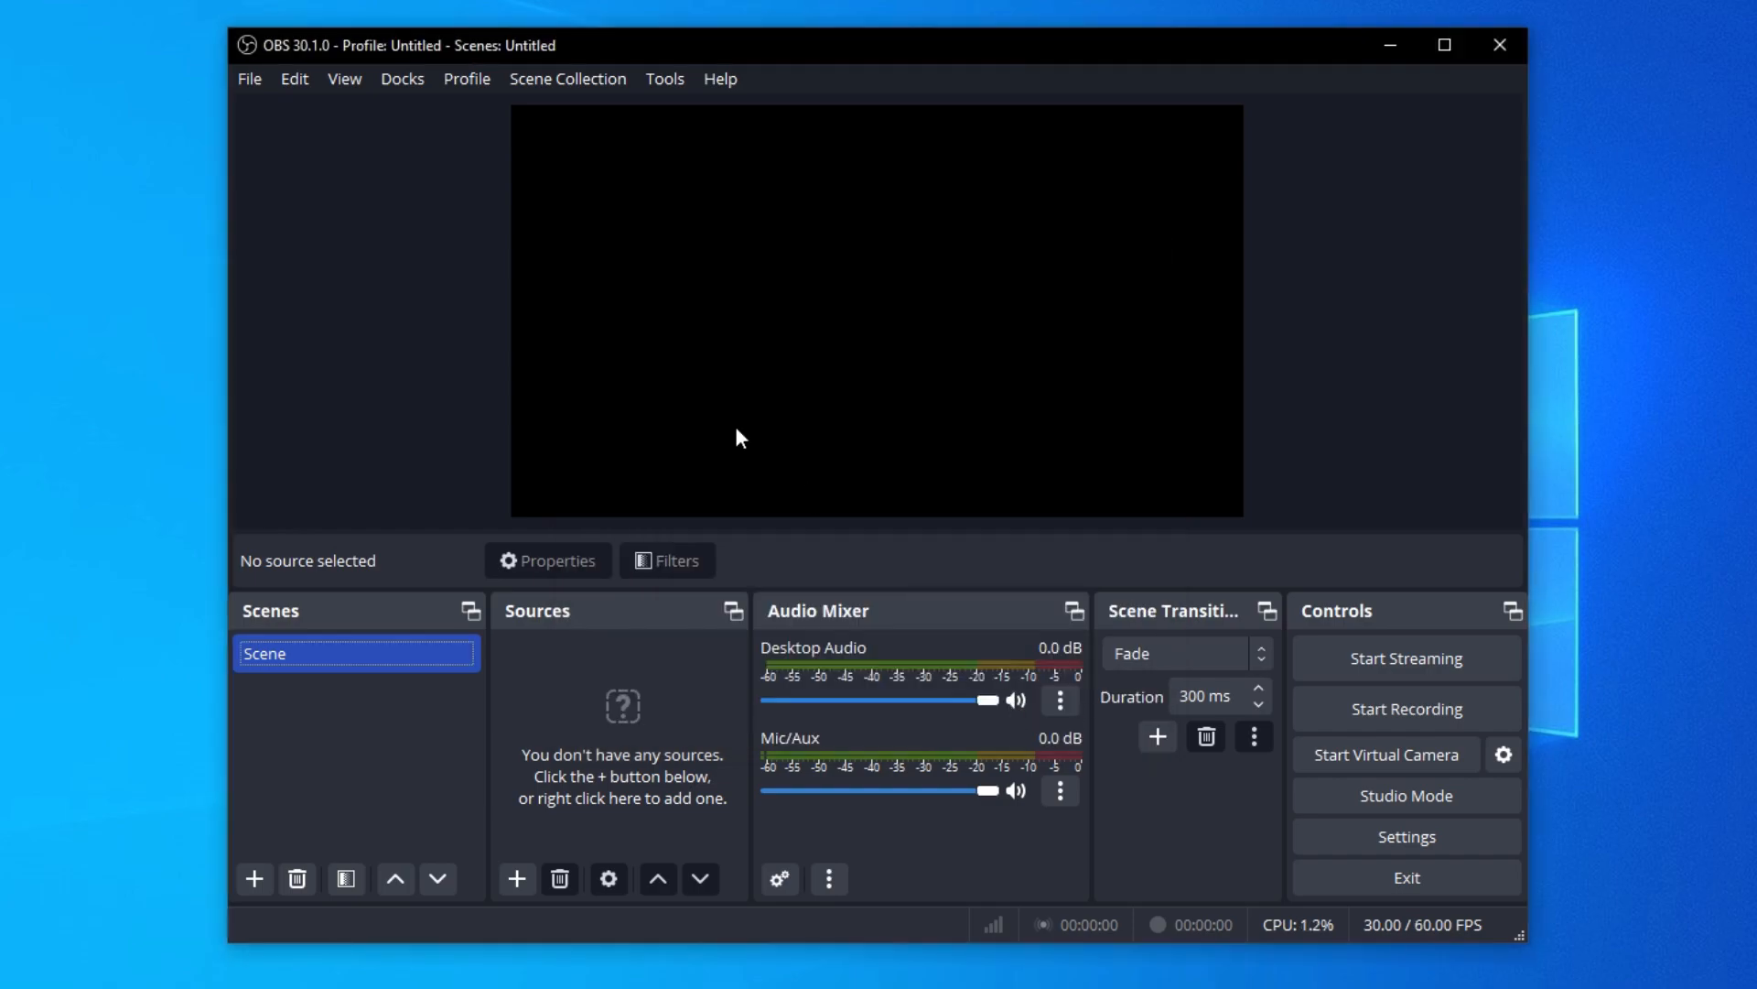
mouse_move(600, 771)
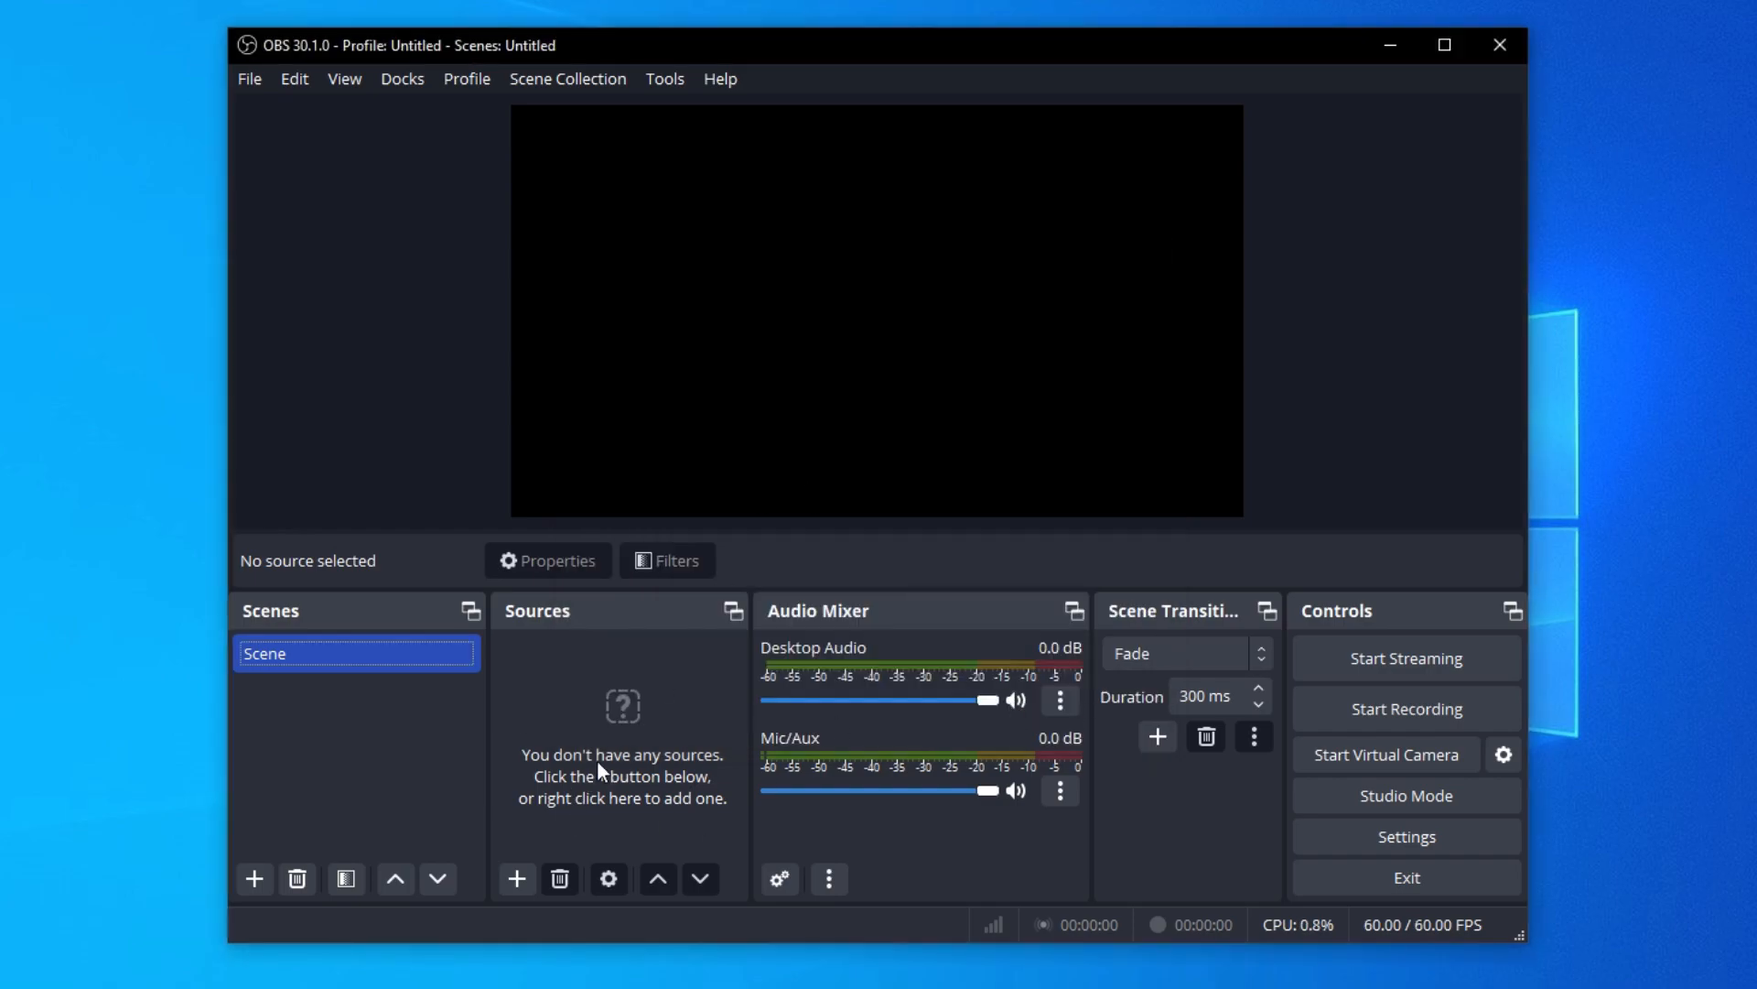
Add a Display Capture source of the primary monitor with Capture Cursor turned off.
click(516, 879)
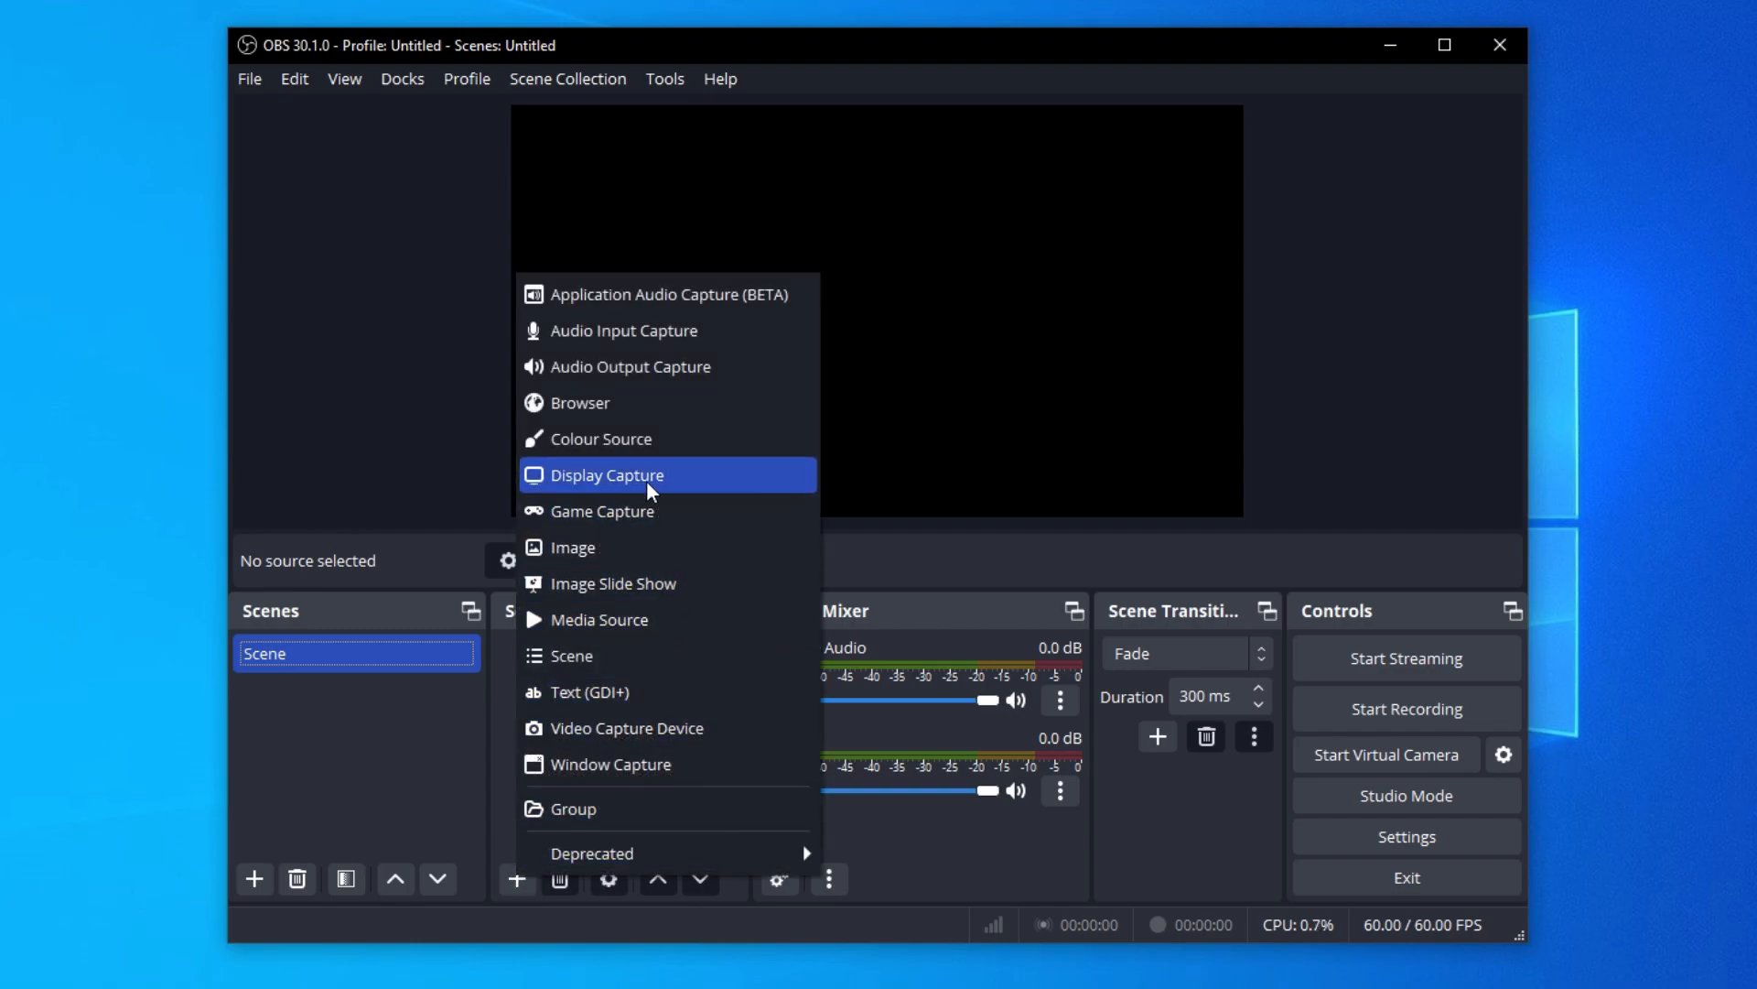
click(608, 474)
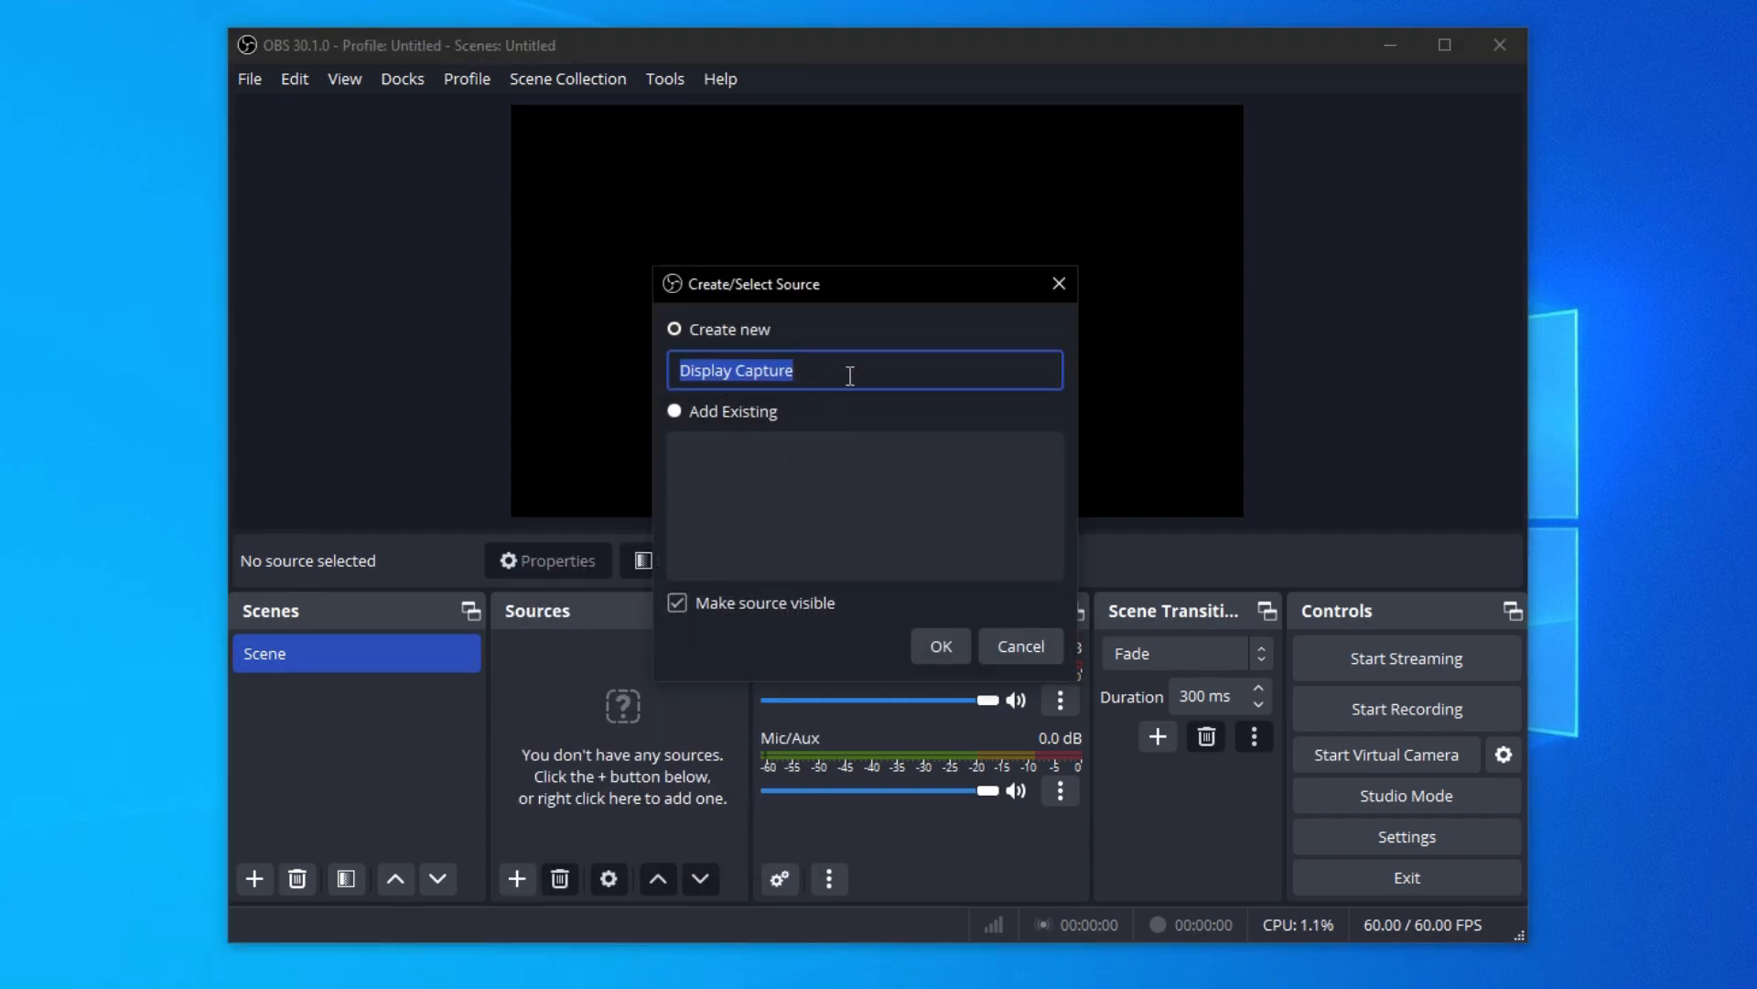
click(940, 645)
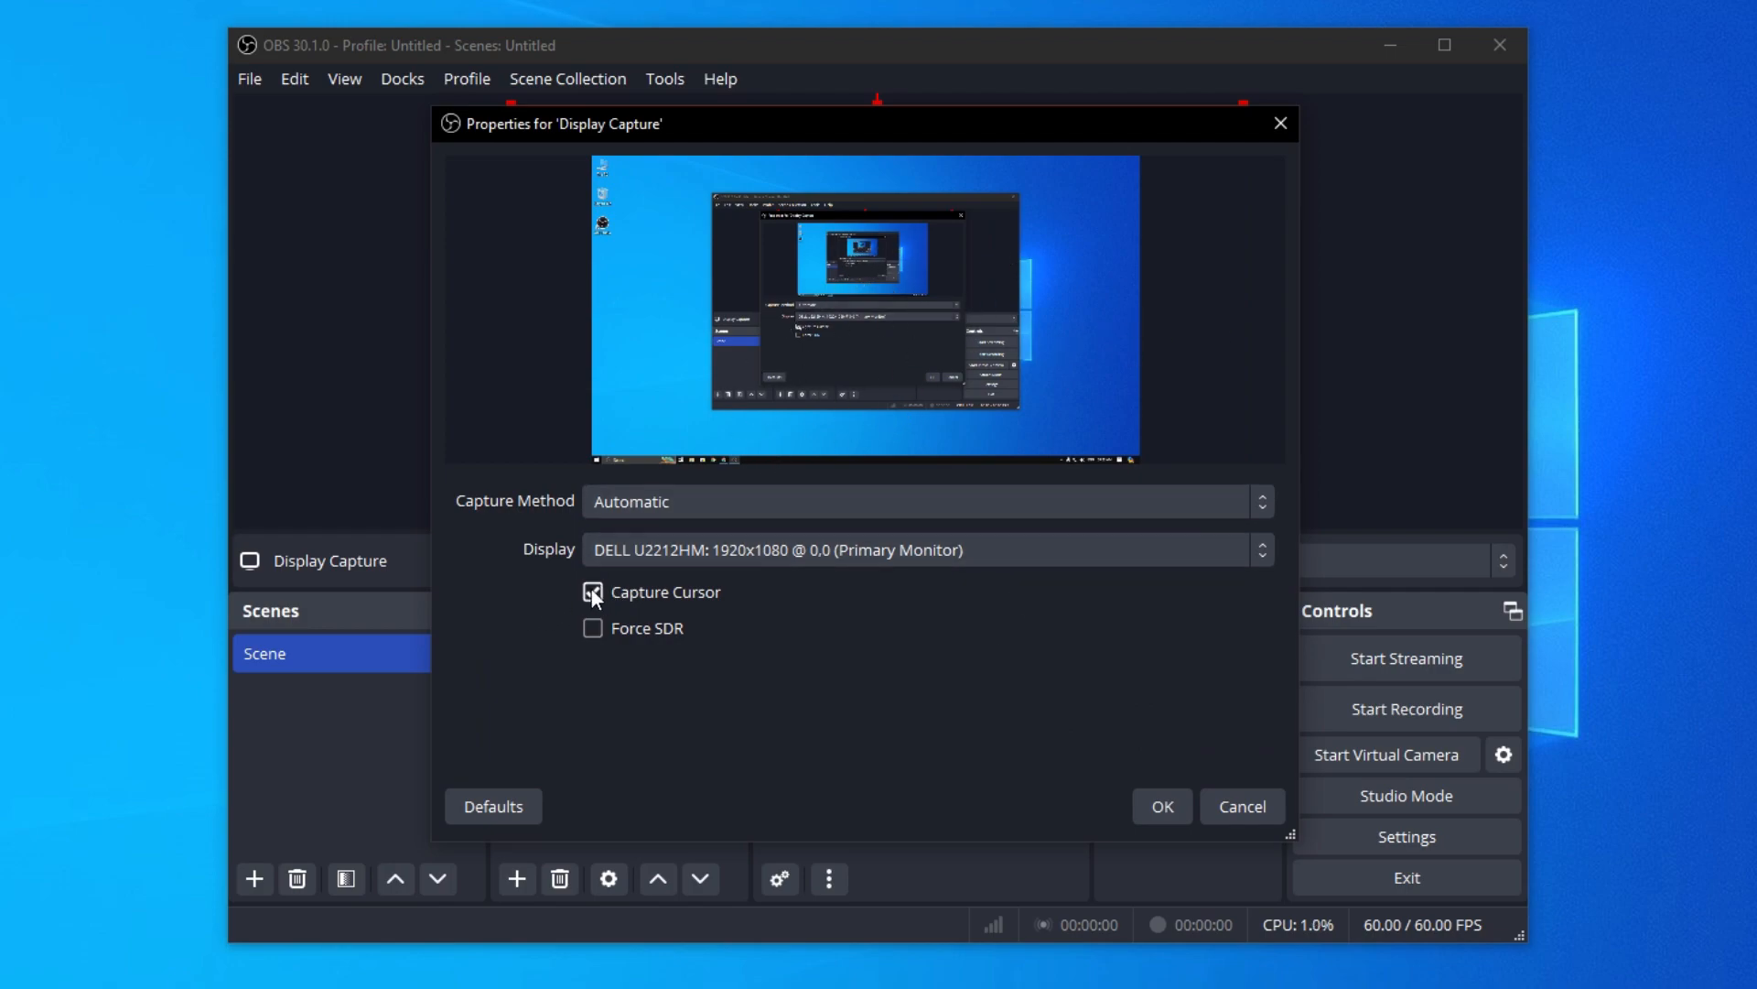
click(593, 593)
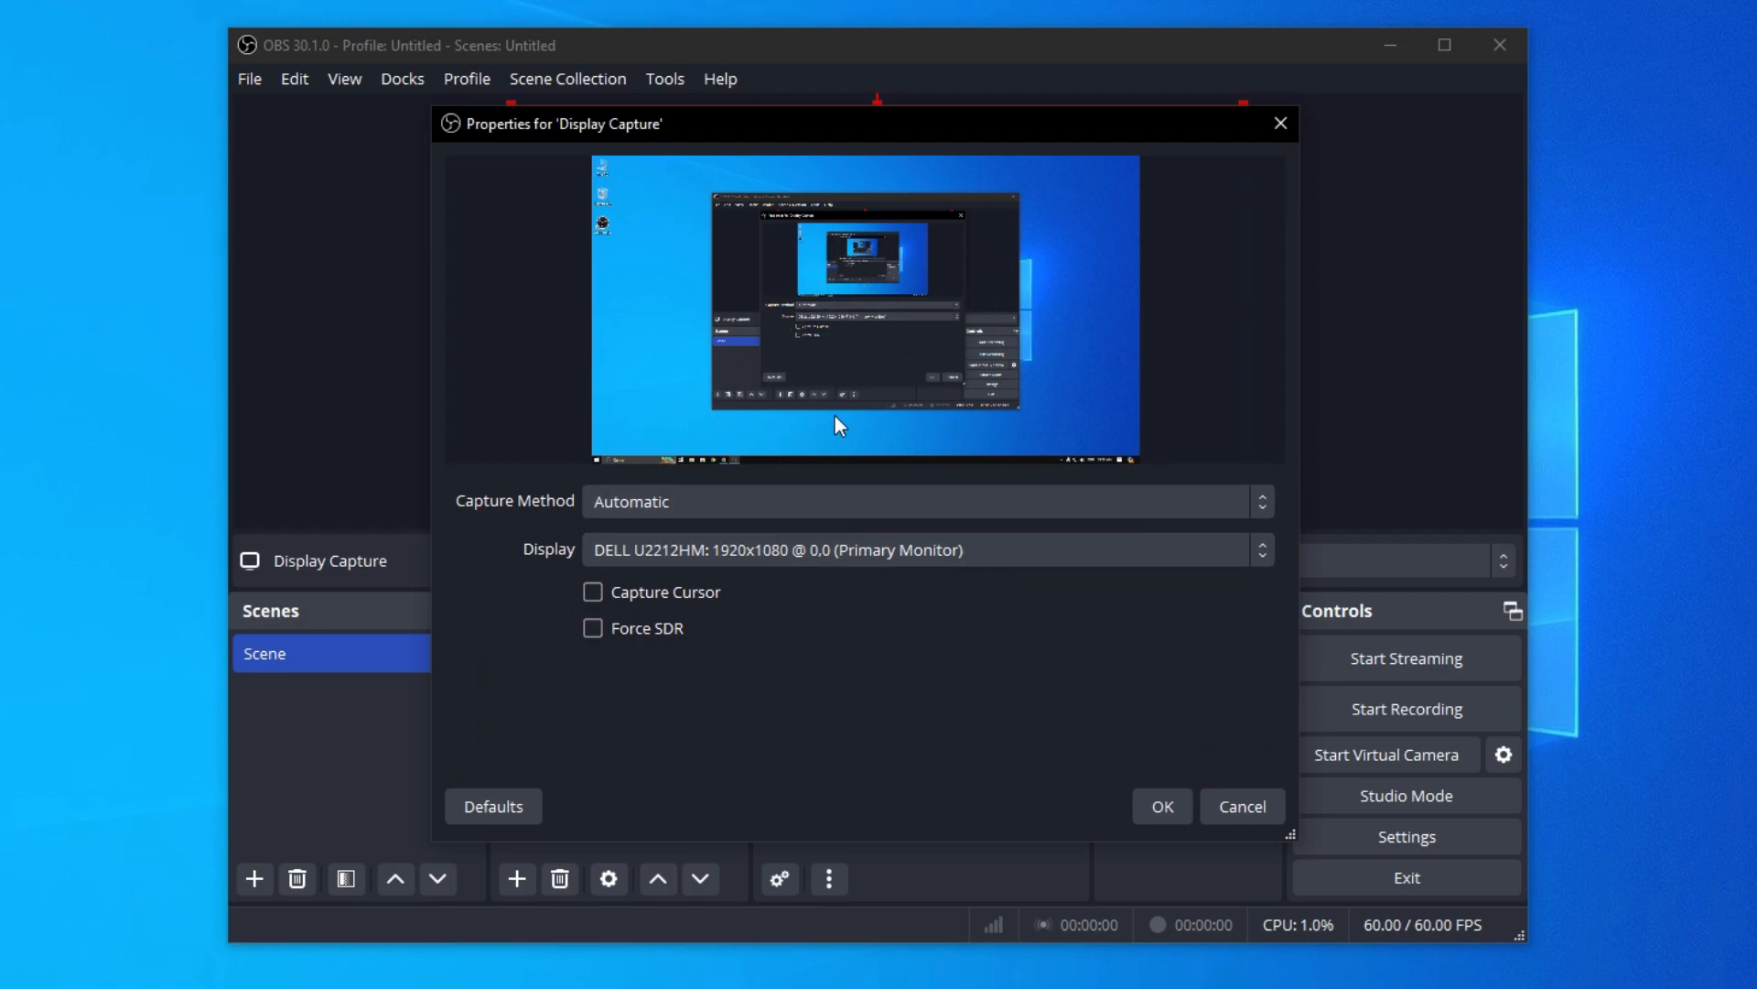
click(1161, 805)
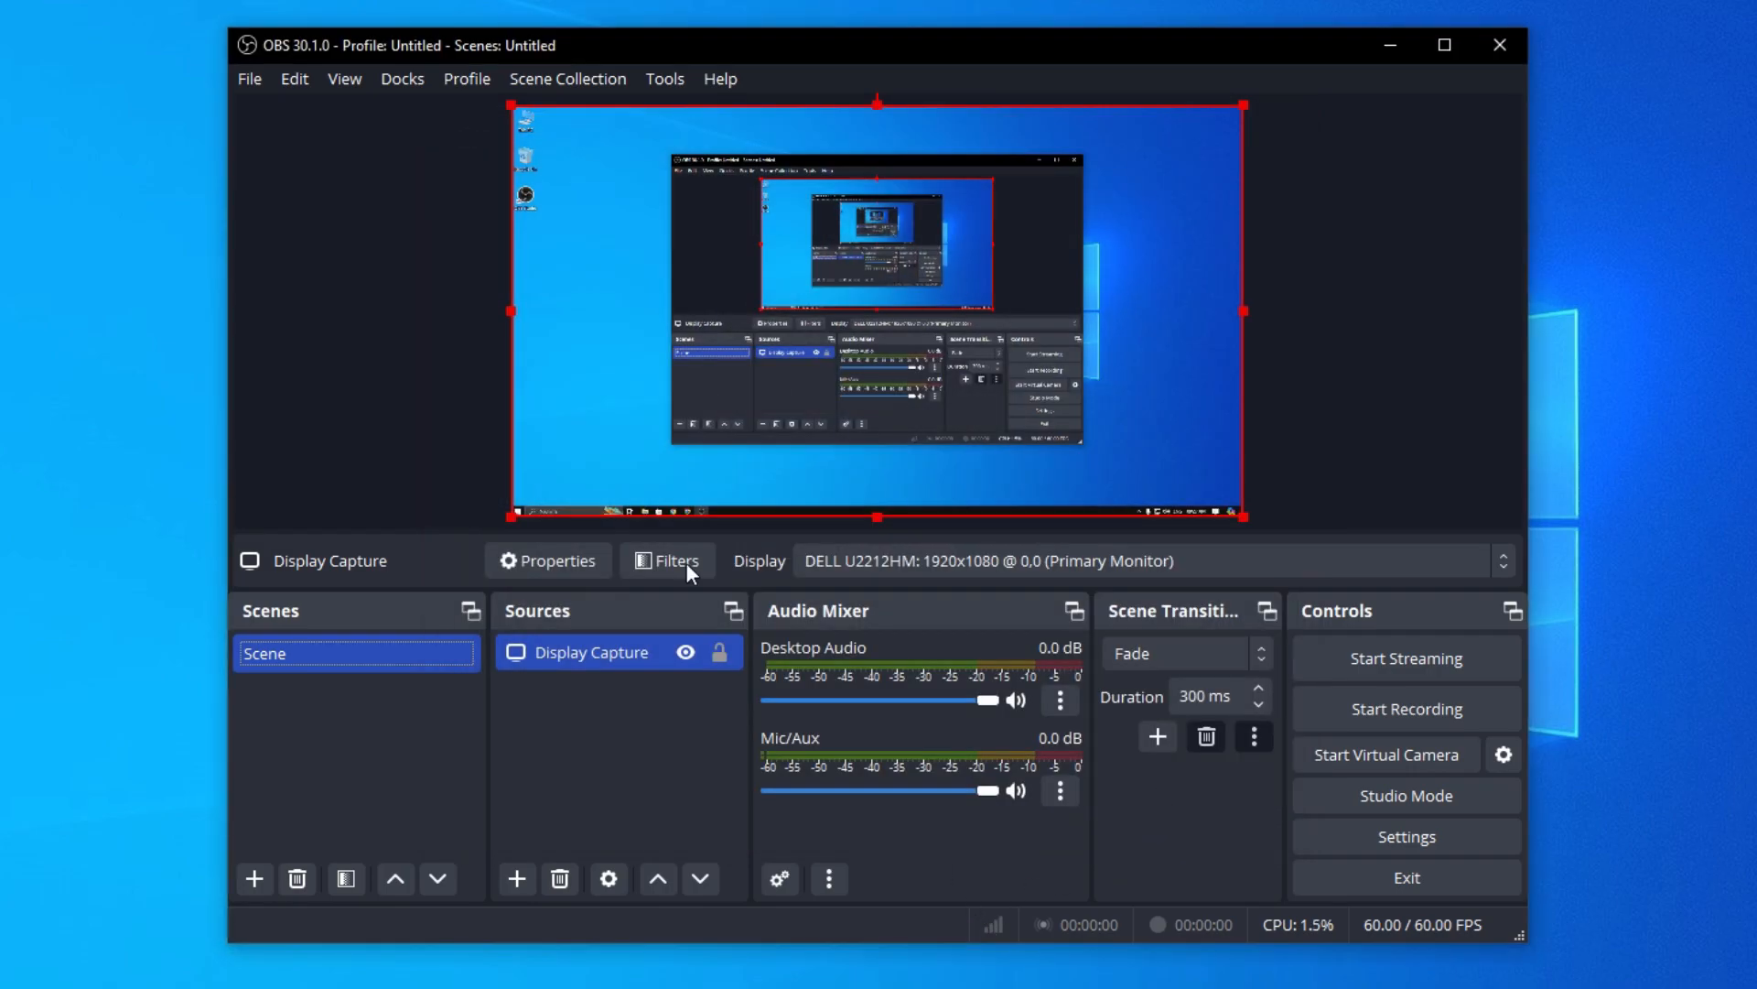
click(516, 879)
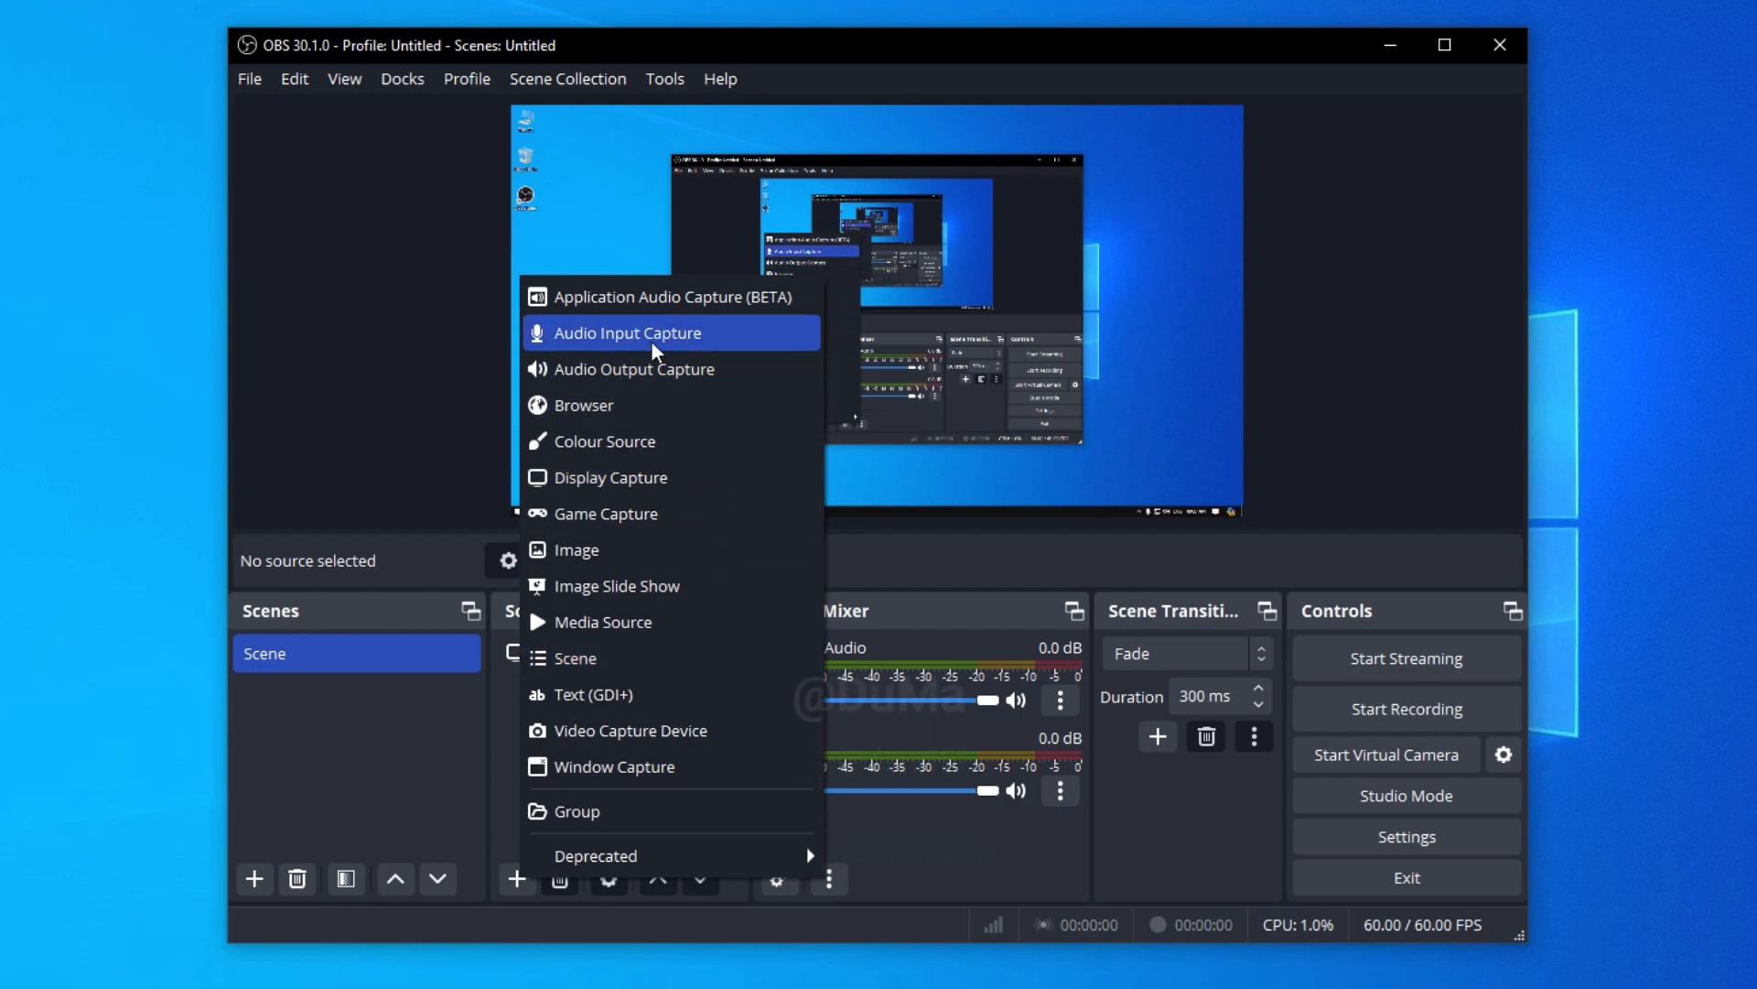
Add an Audio Input Capture source using the High Definition Audio Device microphone.
click(628, 333)
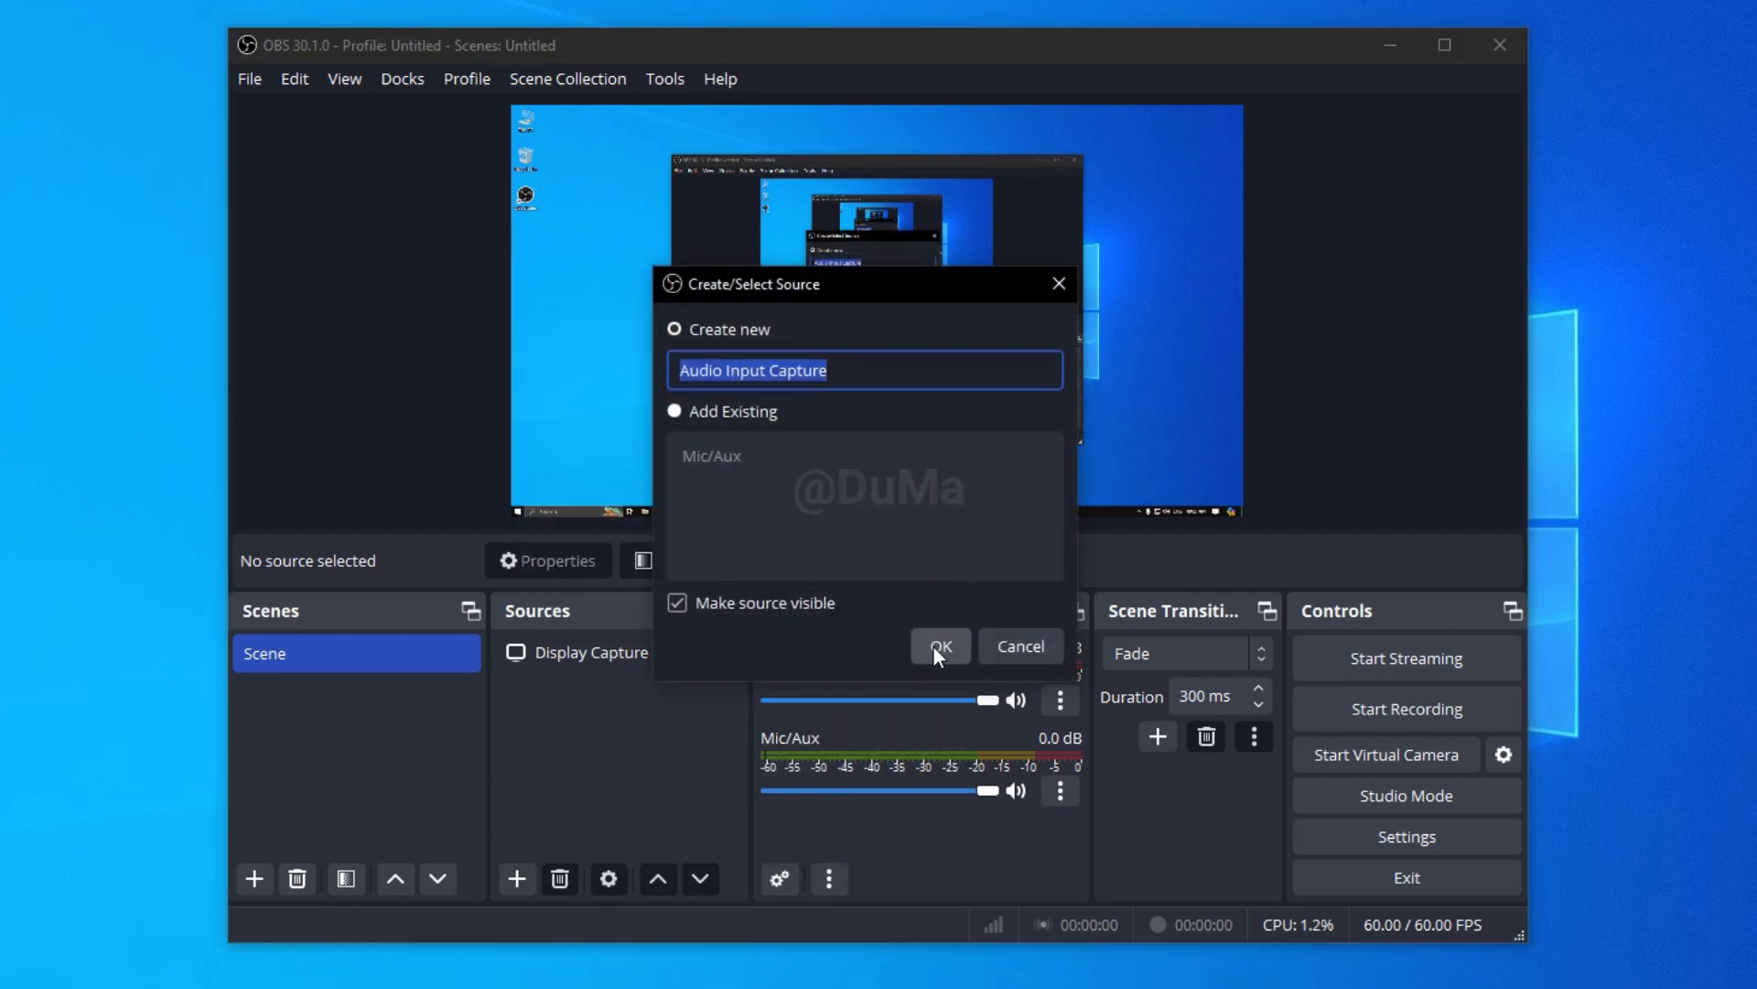
click(939, 646)
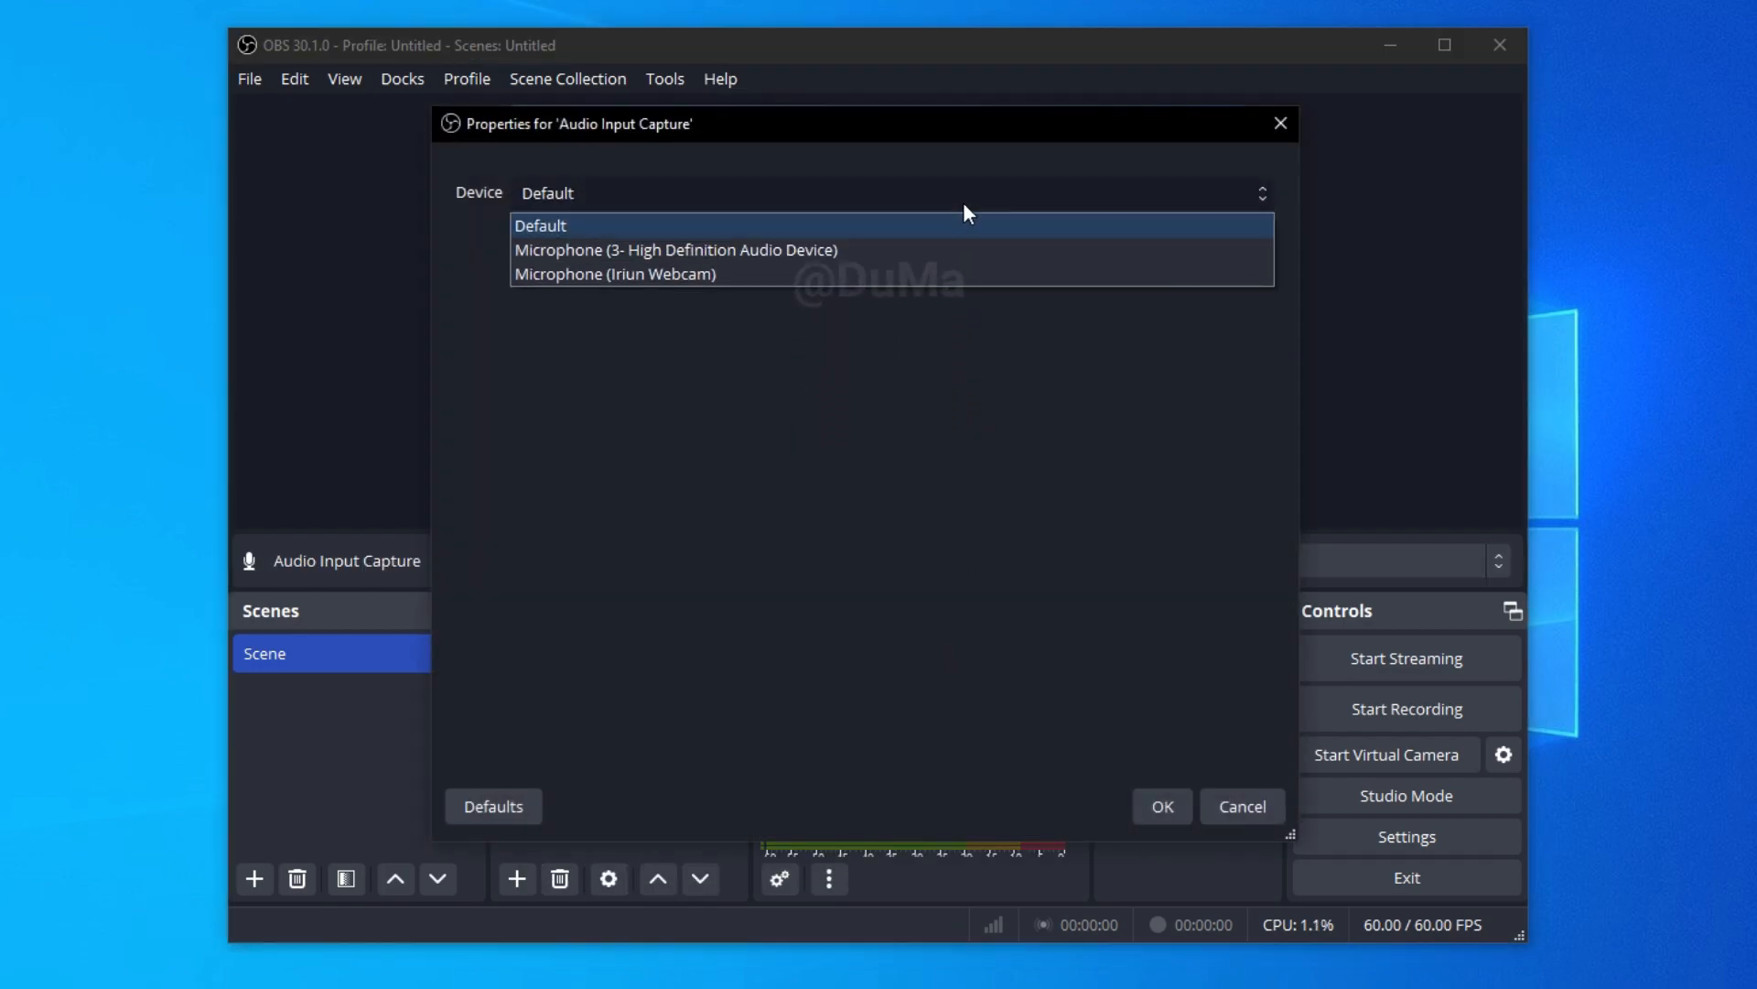
click(676, 250)
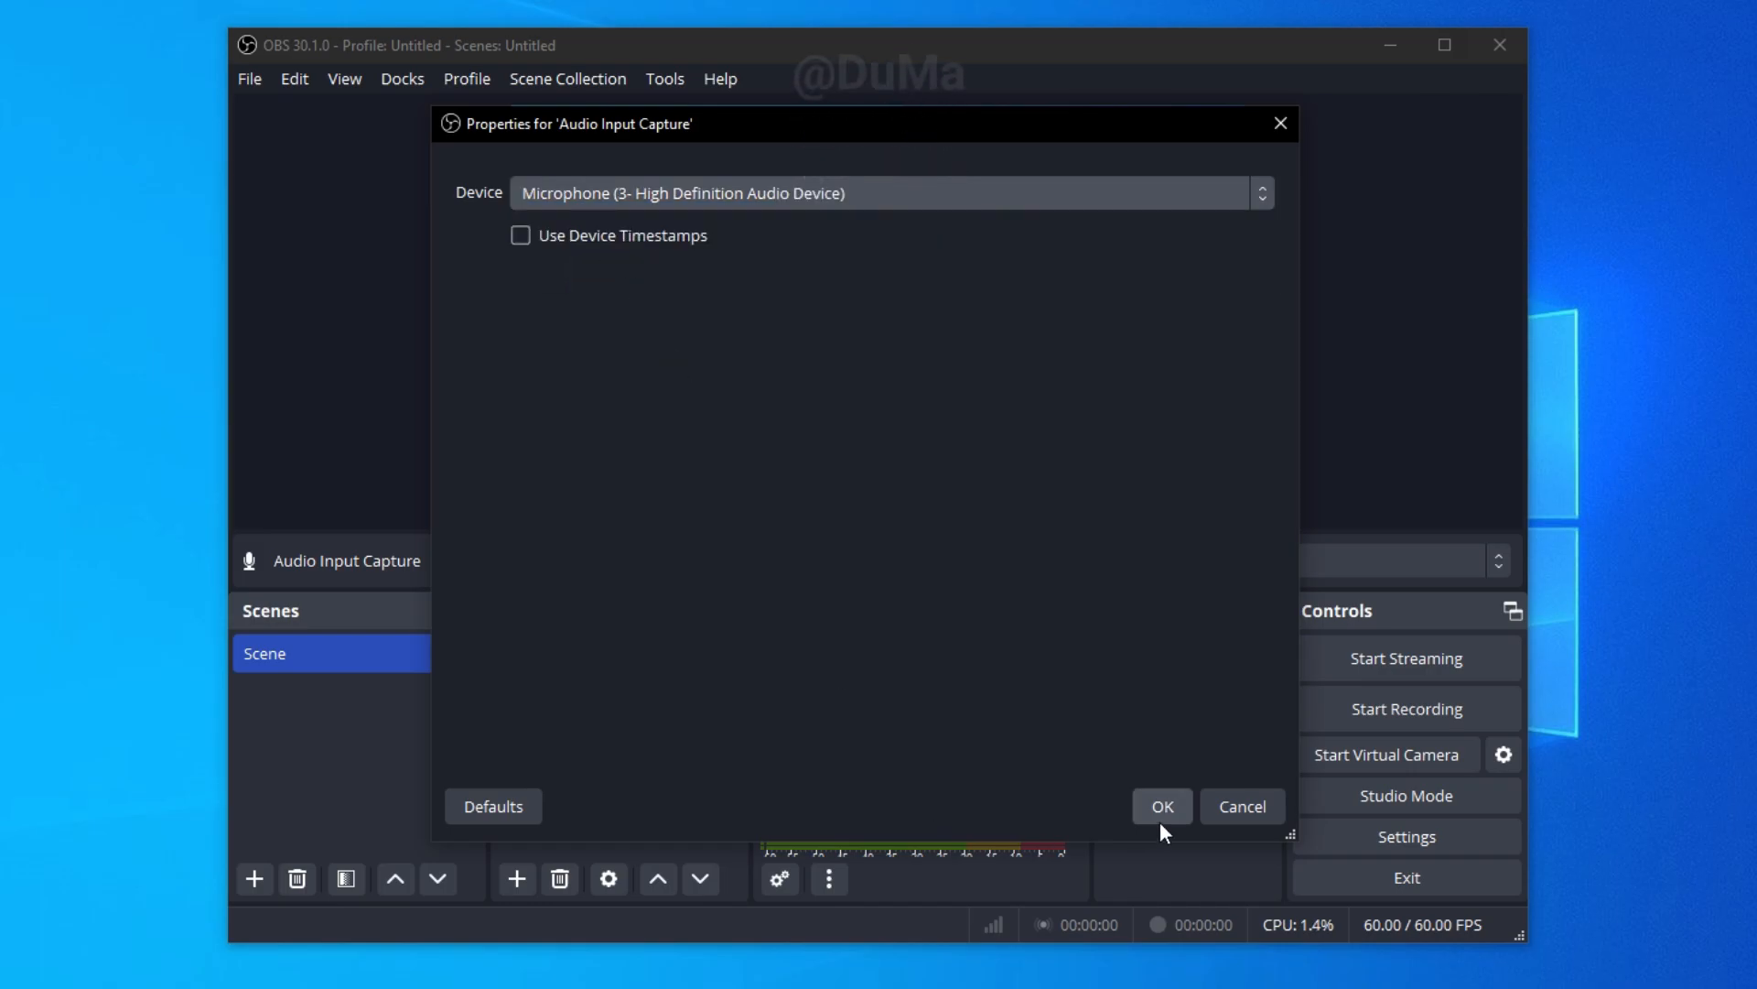
click(1161, 806)
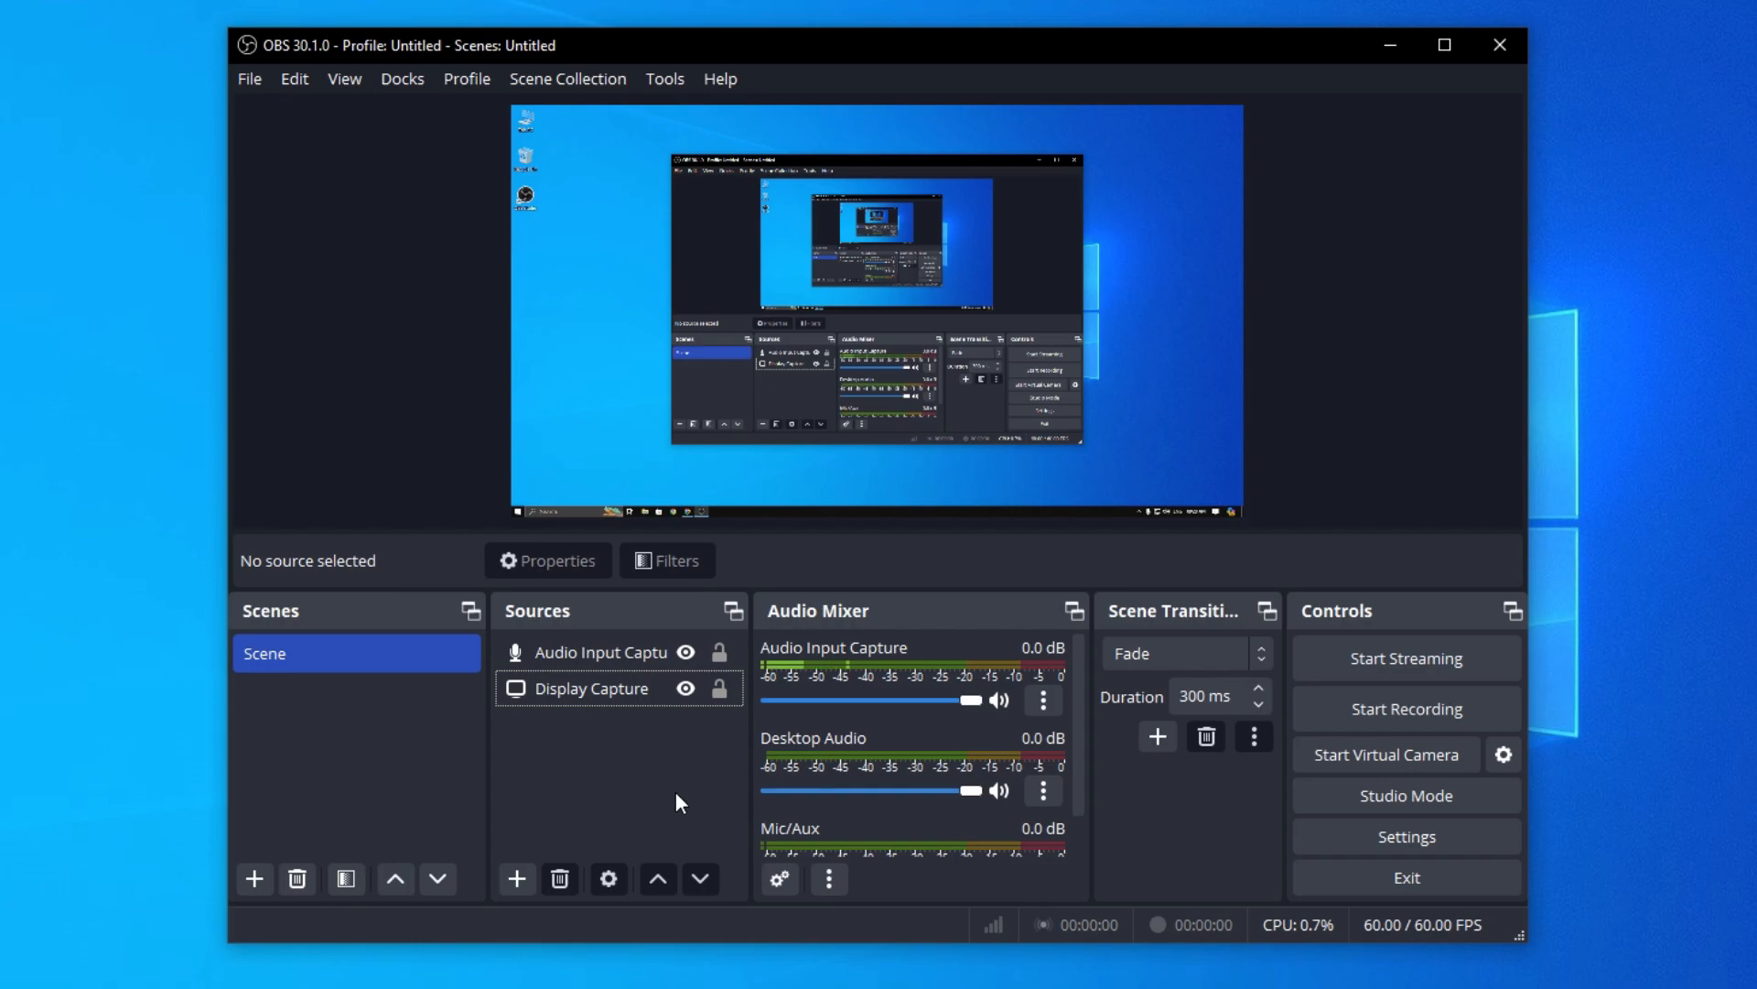
mouse_move(1406, 708)
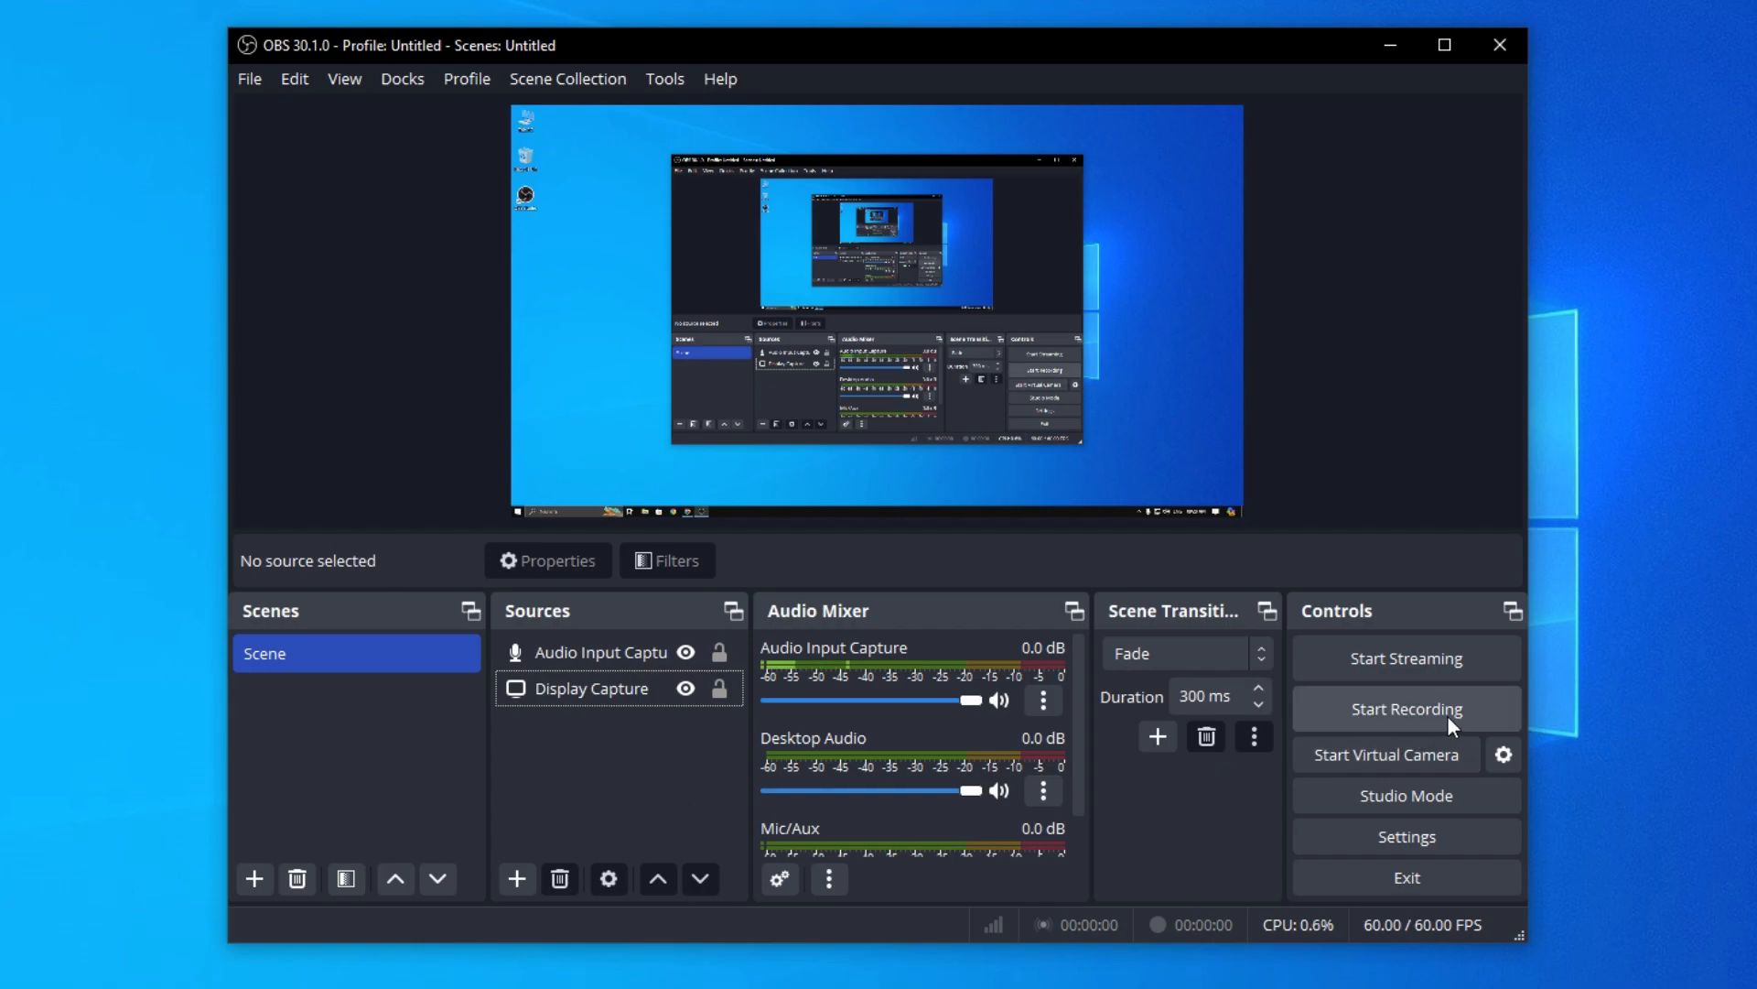
Start recording the screen and microphone, then minimise OBS while it records.
click(1406, 708)
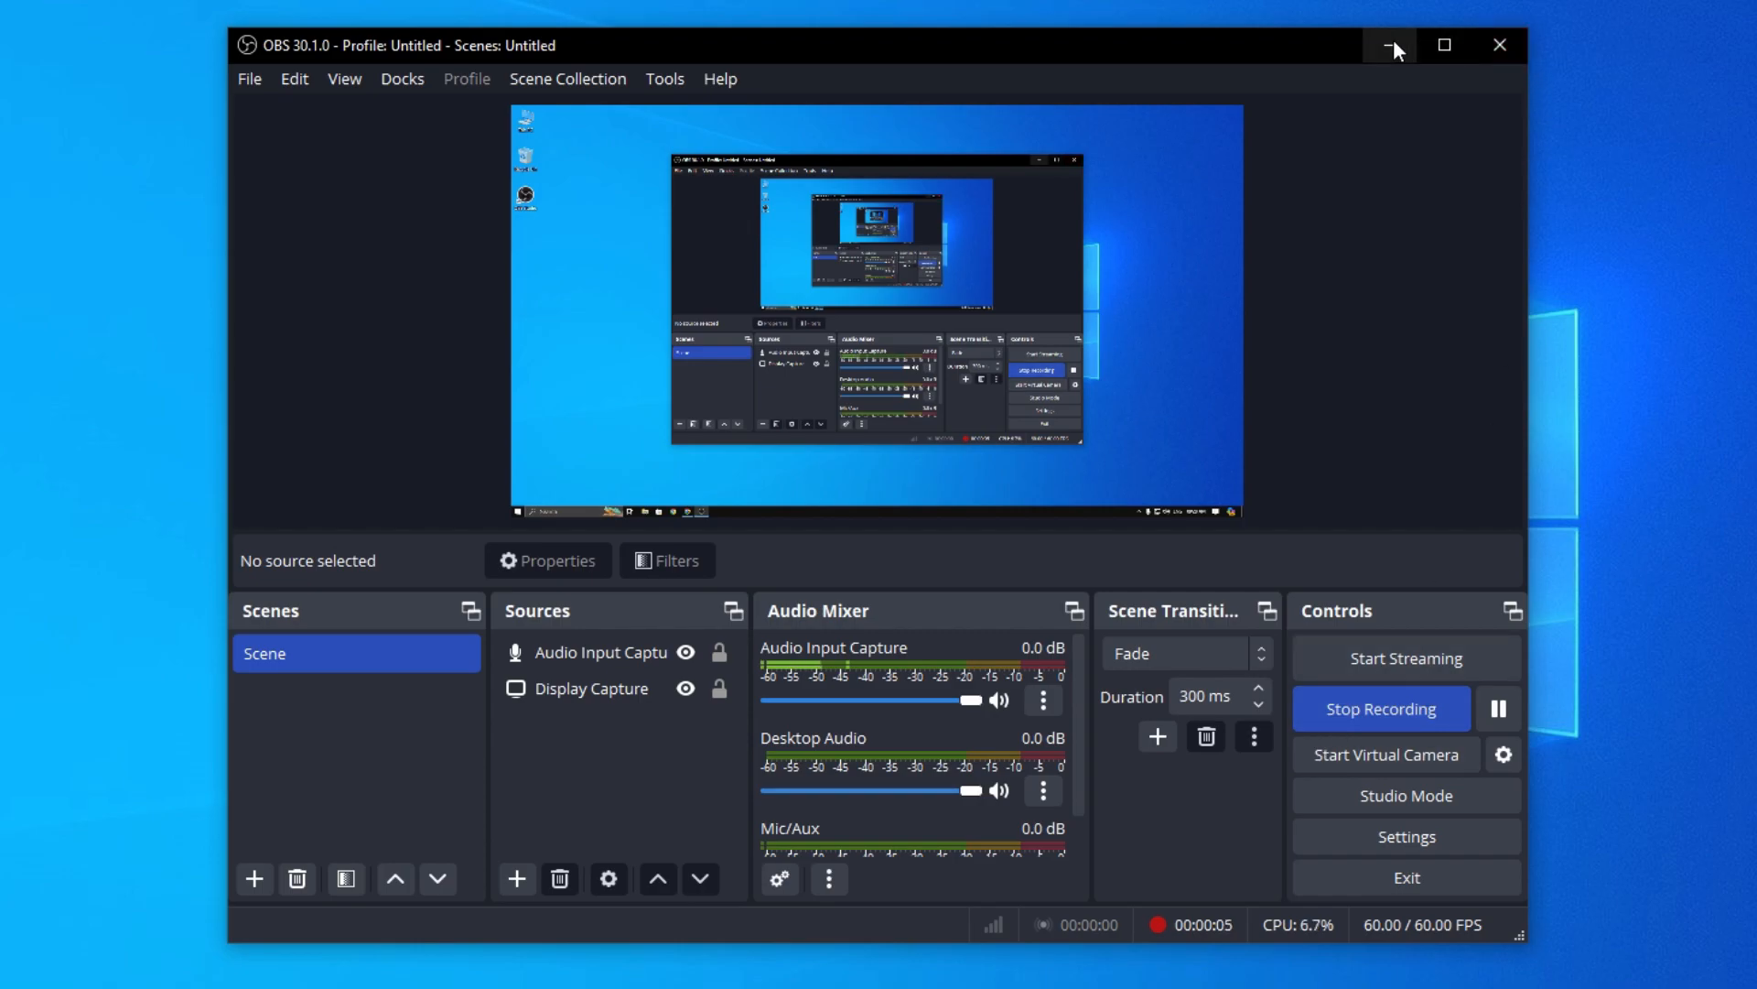
click(1390, 45)
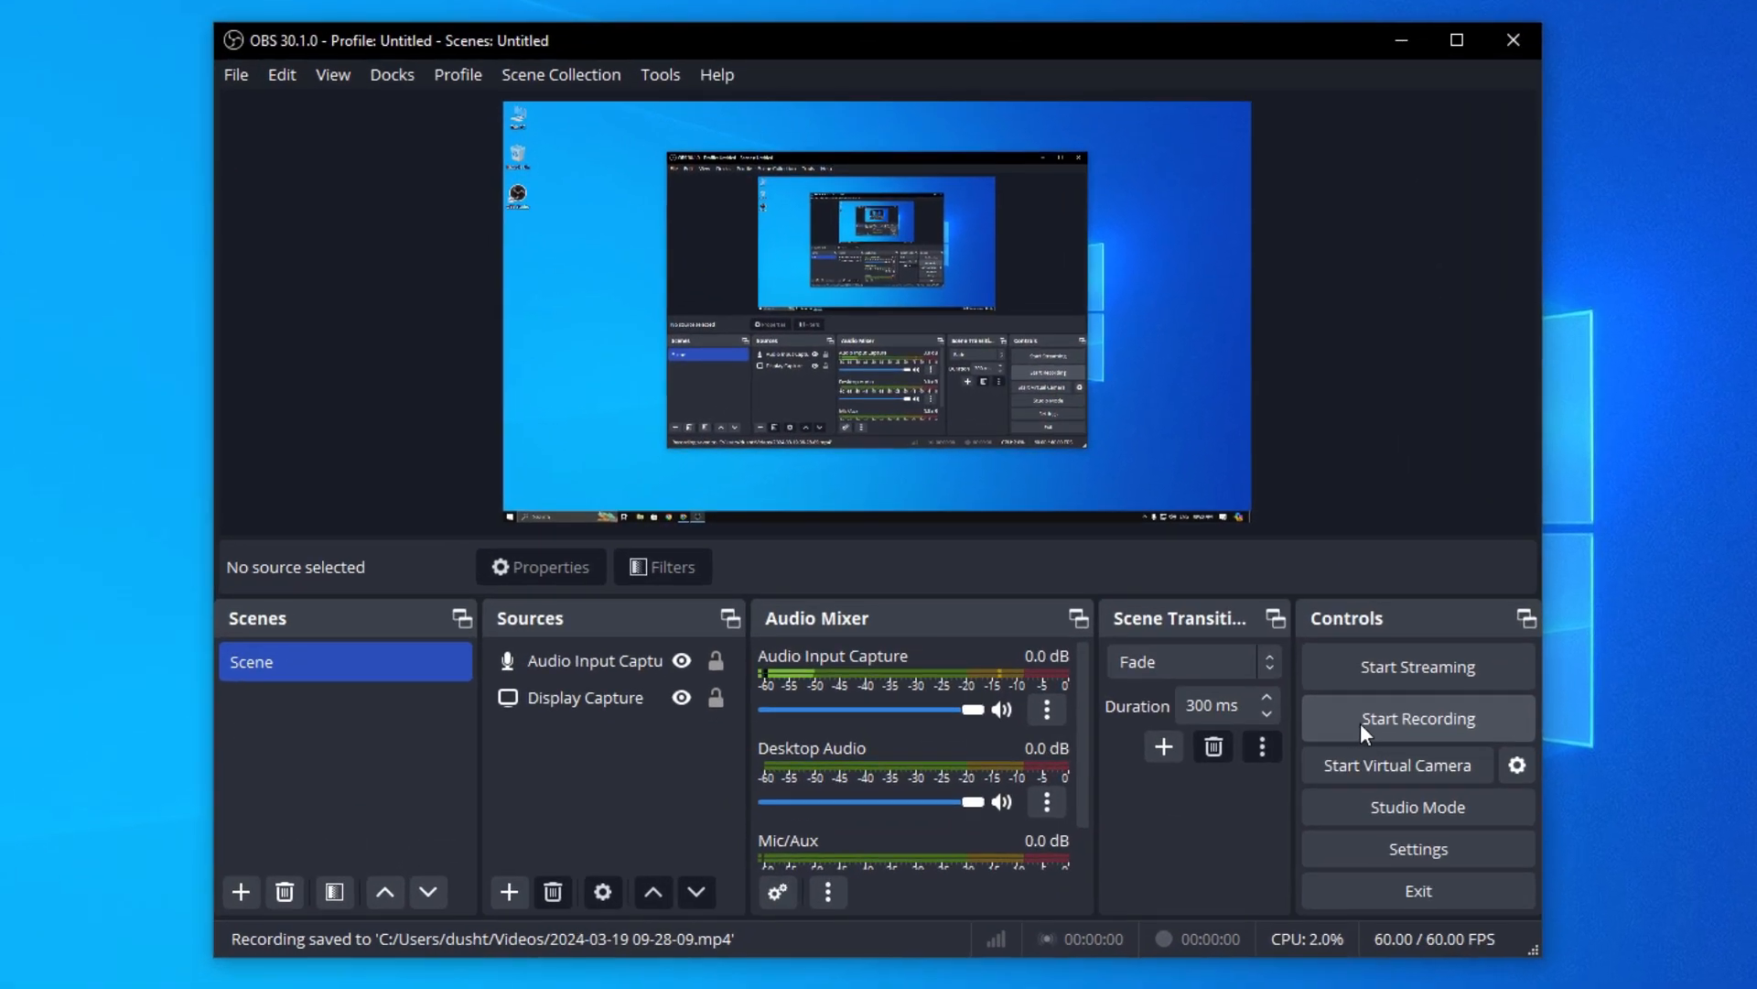
mouse_move(506, 953)
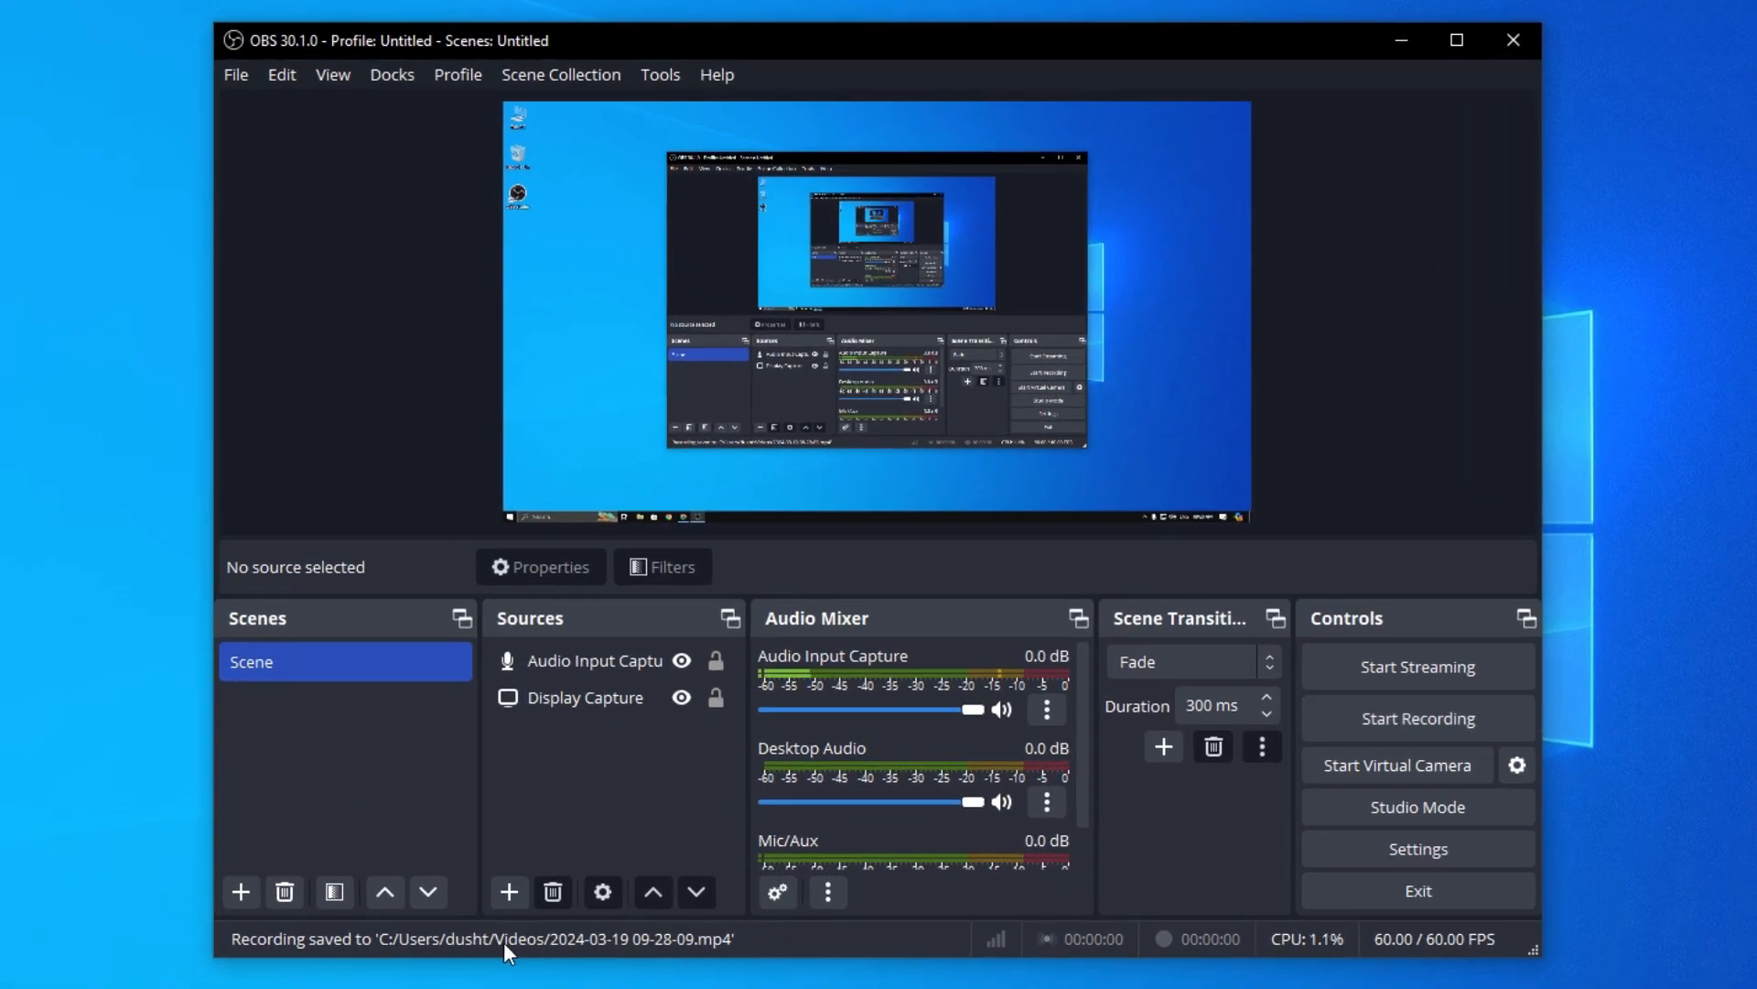